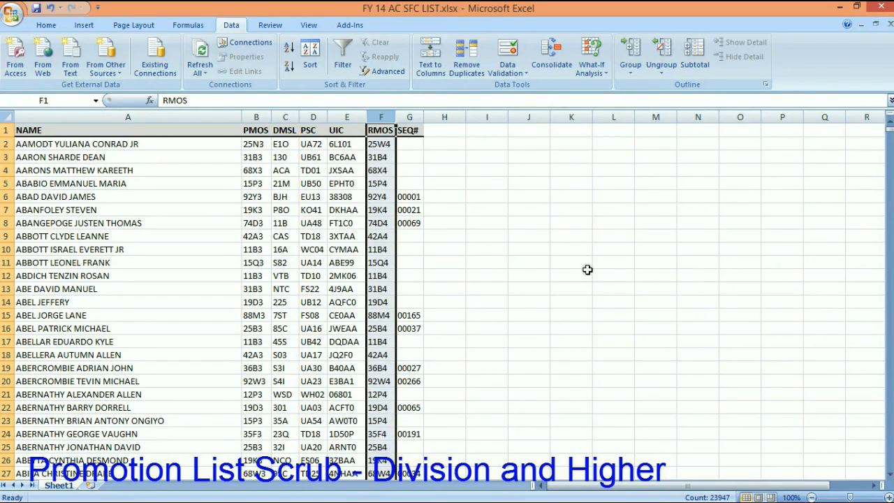
{"action": "mouse_move", "coordinate": [638, 262]}
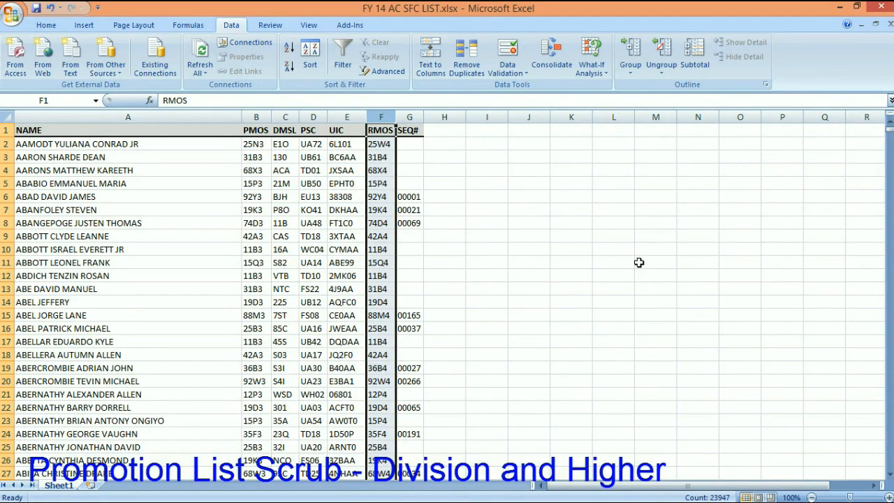
{"action": "mouse_move", "coordinate": [641, 261]}
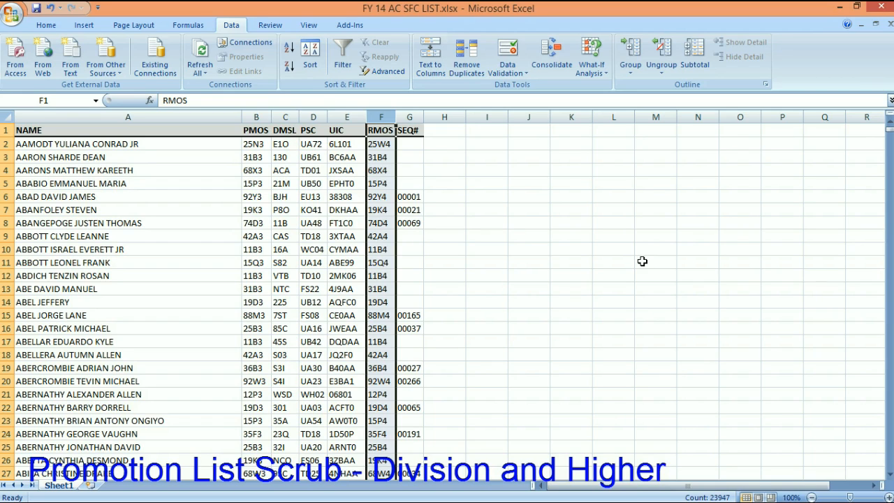
{"action": "mouse_move", "coordinate": [645, 260]}
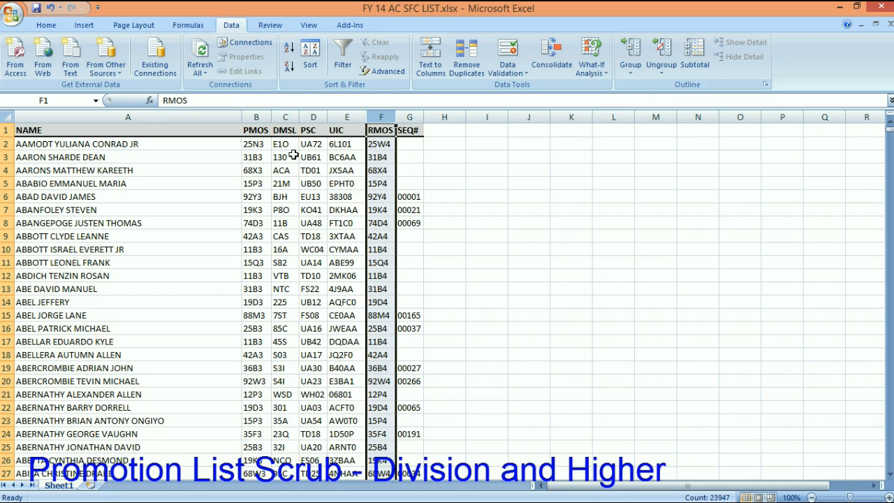
{"action": "mouse_move", "coordinate": [293, 150]}
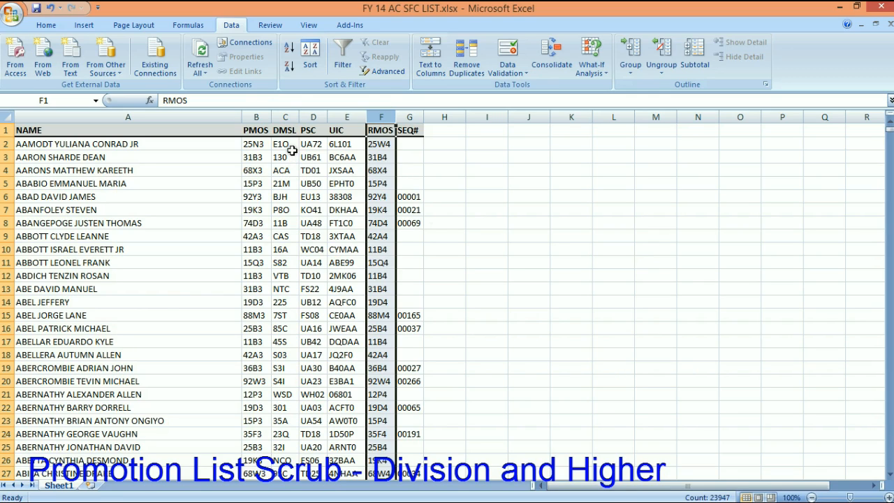
{"action": "mouse_move", "coordinate": [274, 122]}
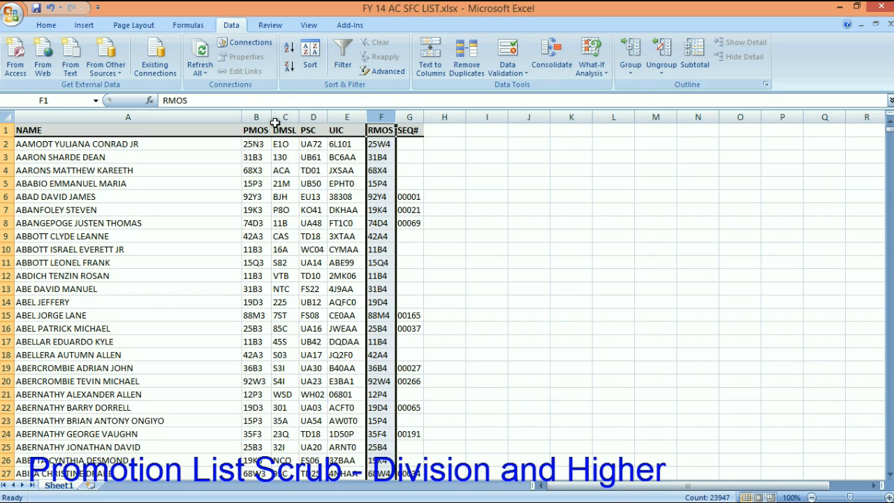
Step: Select the UIC column E and set its font colour to red
{"action": "left_click", "coordinate": [348, 144]}
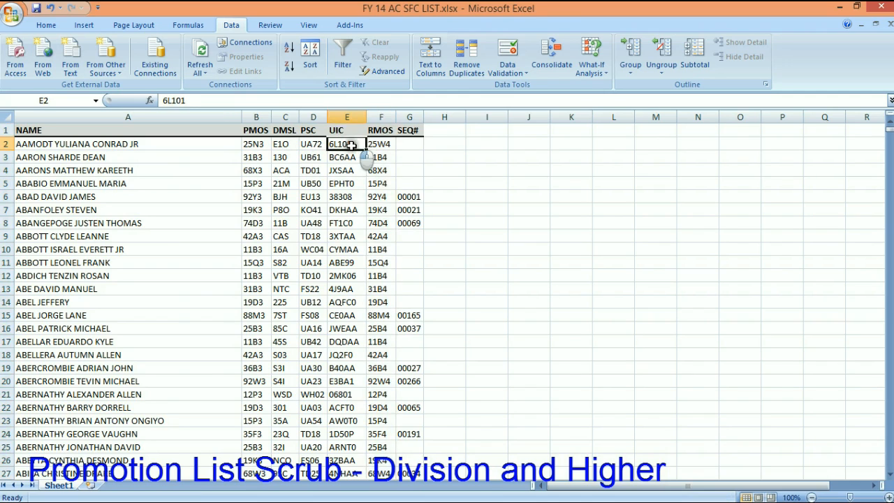
{"action": "left_click", "coordinate": [348, 116]}
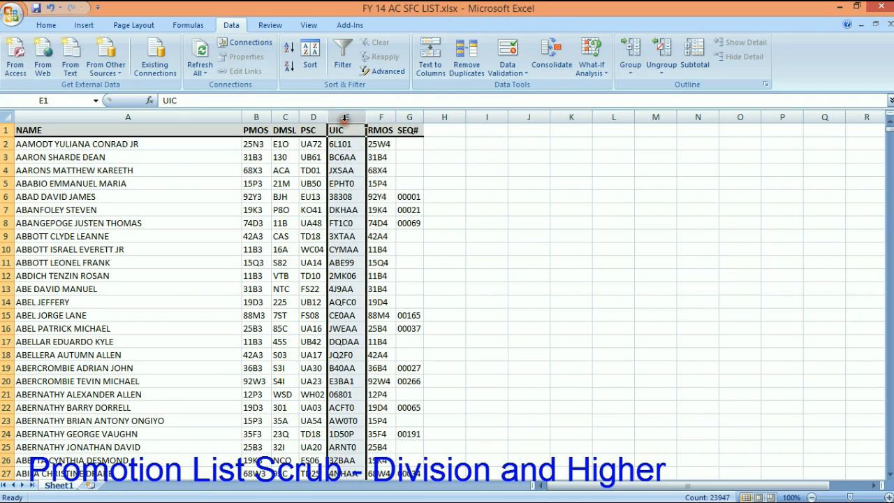
{"action": "left_click", "coordinate": [45, 25]}
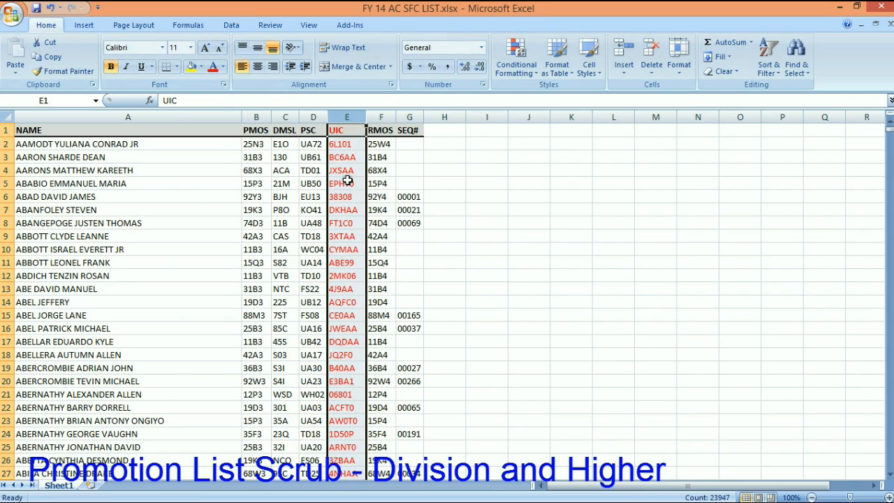
{"action": "left_click", "coordinate": [346, 170]}
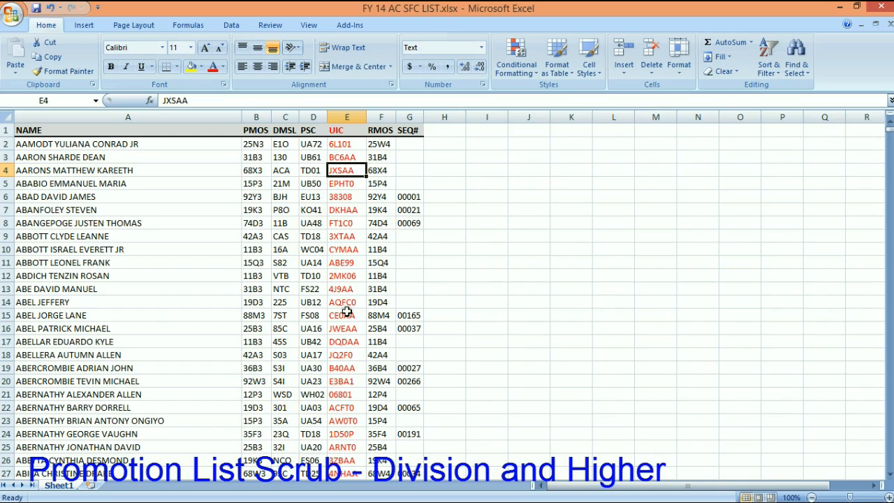
{"action": "mouse_move", "coordinate": [349, 306]}
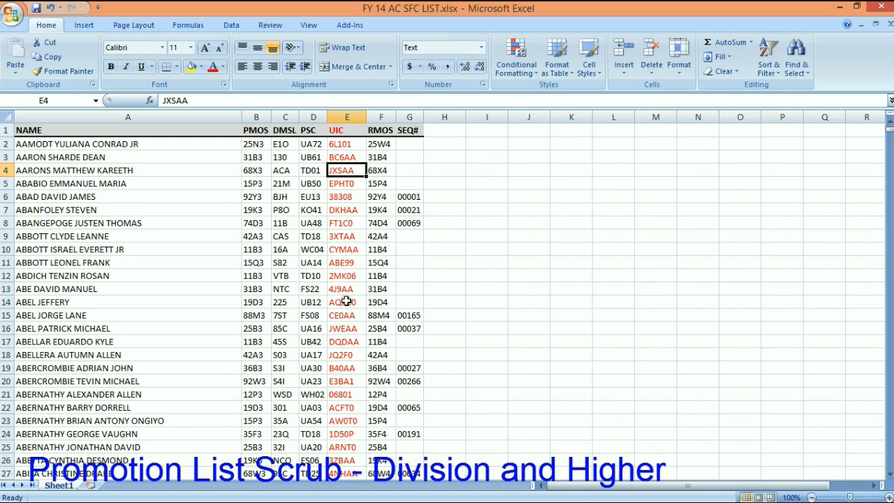
{"action": "mouse_move", "coordinate": [353, 299]}
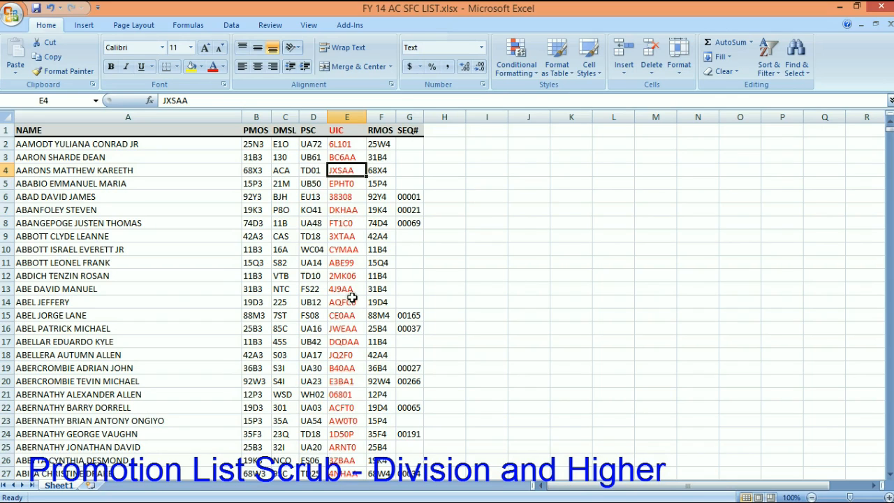
{"action": "mouse_move", "coordinate": [498, 253]}
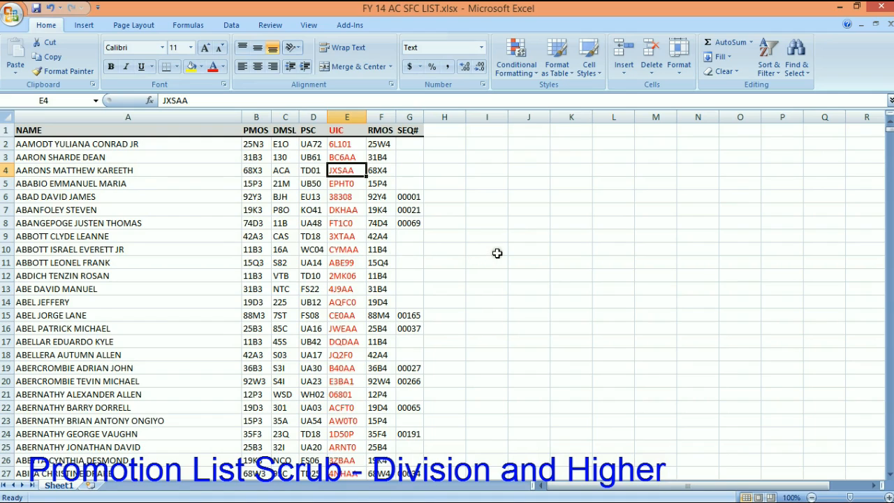
{"action": "mouse_move", "coordinate": [502, 251]}
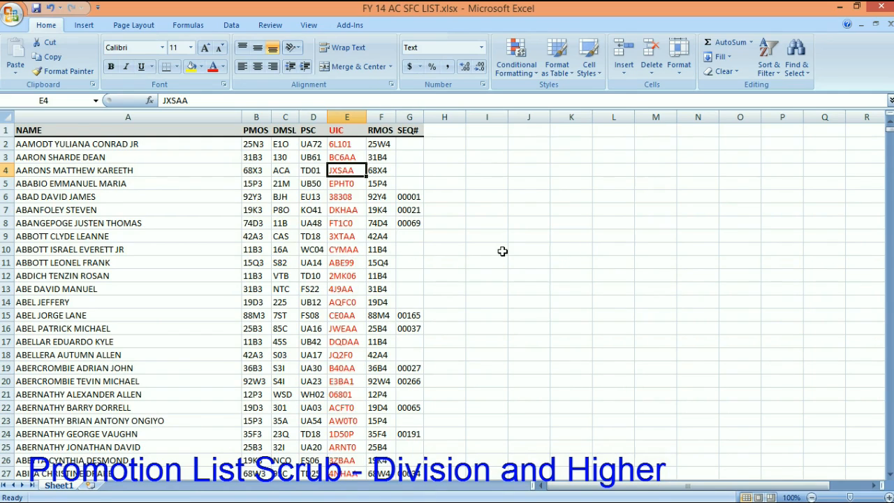
{"action": "mouse_move", "coordinate": [508, 250]}
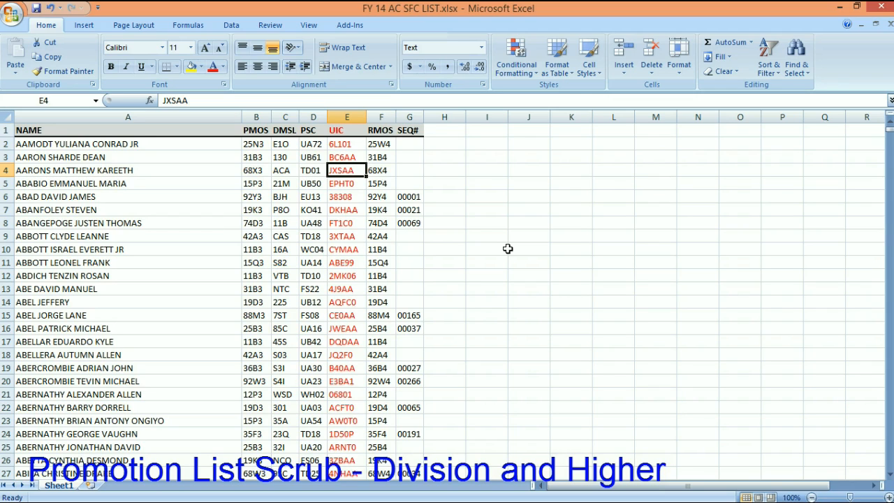
{"action": "mouse_move", "coordinate": [362, 125]}
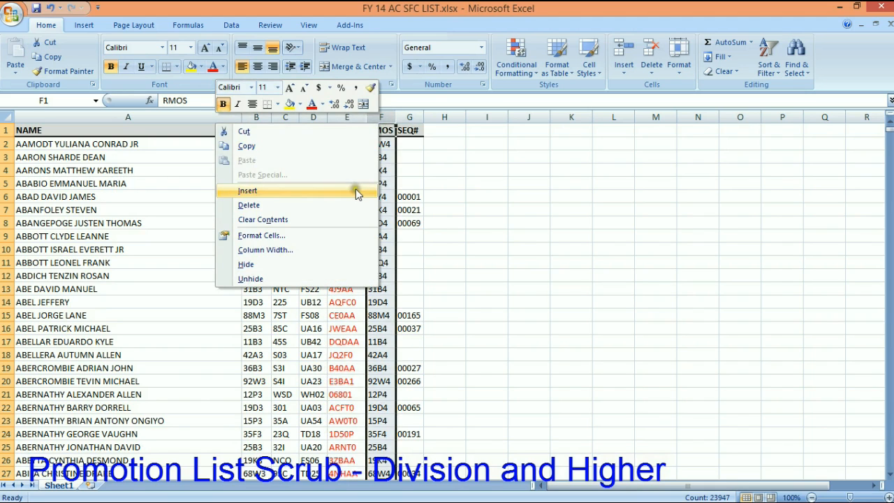
Step: Insert a new column F after UIC and format its cells as General
{"action": "left_click", "coordinate": [247, 190]}
{"action": "type", "text": "UIC"}
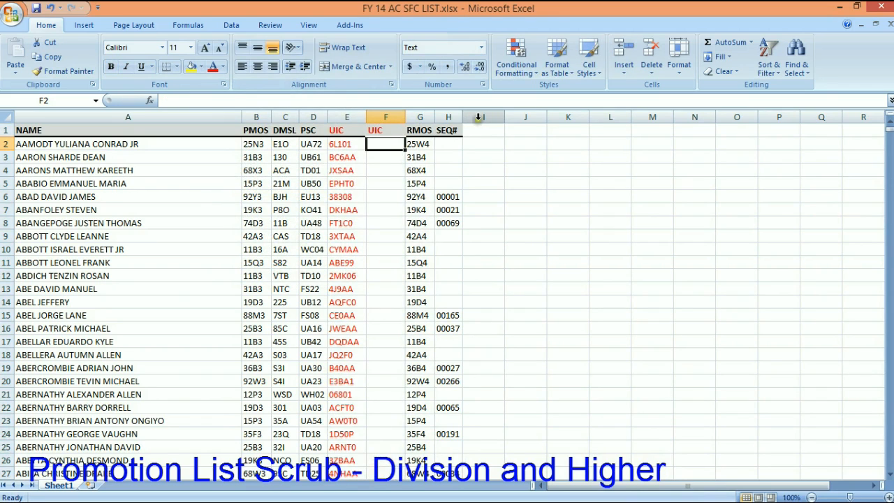
{"action": "right_click", "coordinate": [385, 117]}
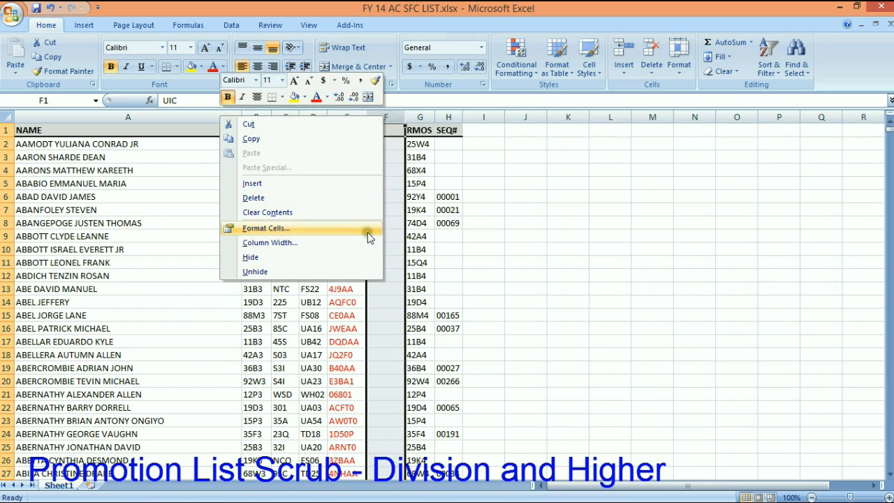
{"action": "left_click", "coordinate": [265, 229]}
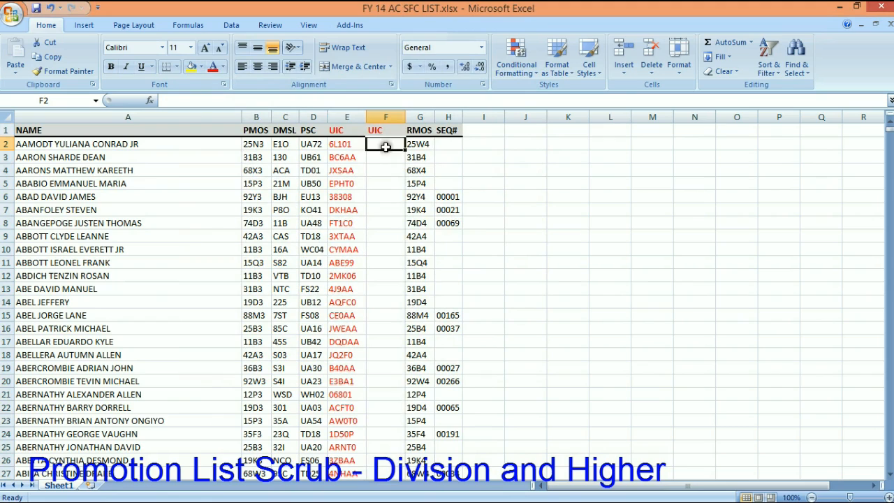
Step: Enter the formula ="W" & E2 in F2 and fill it down the column
{"action": "type", "text": "=\""}
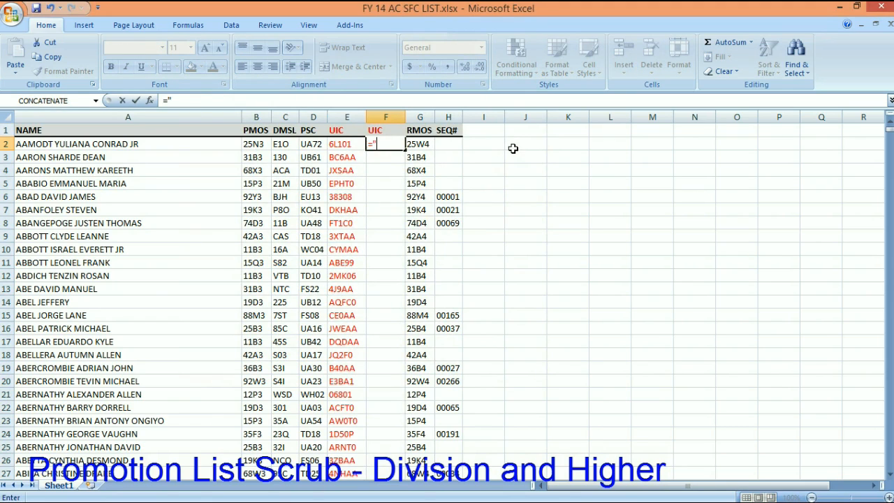
{"action": "type", "text": "W\" &"}
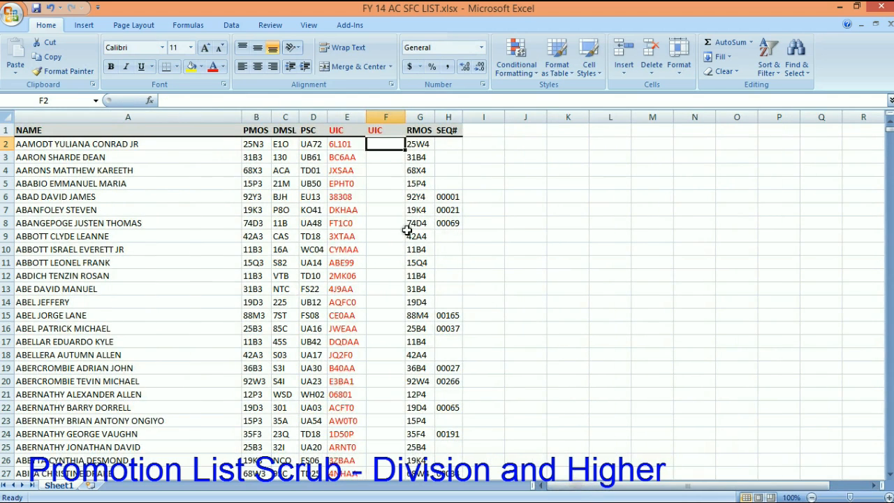
{"action": "type", "text": "="}
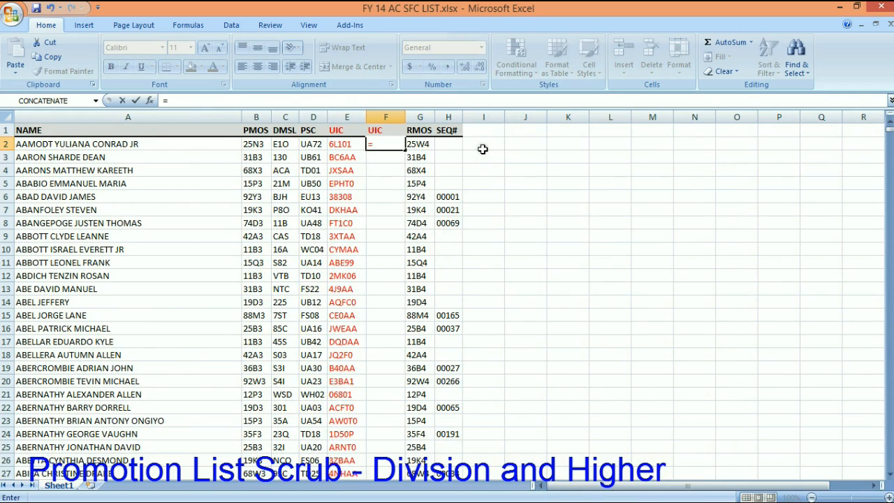
{"action": "type", "text": "W\""}
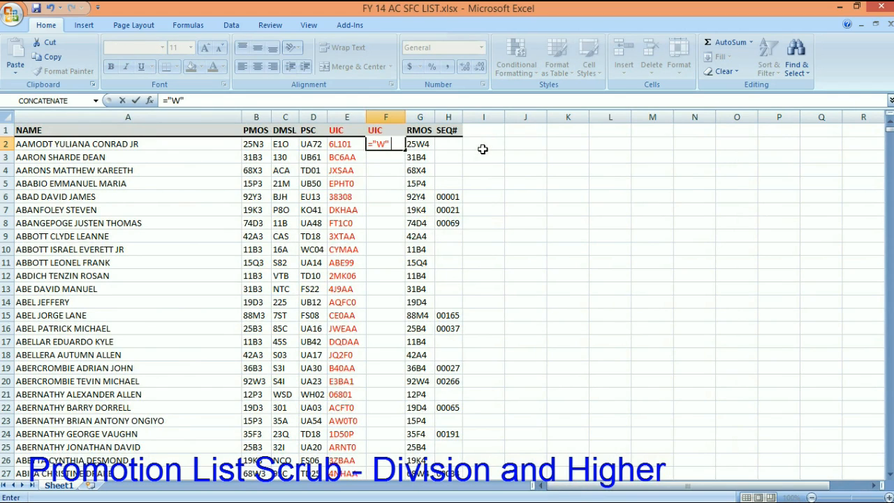
{"action": "type", "text": "&"}
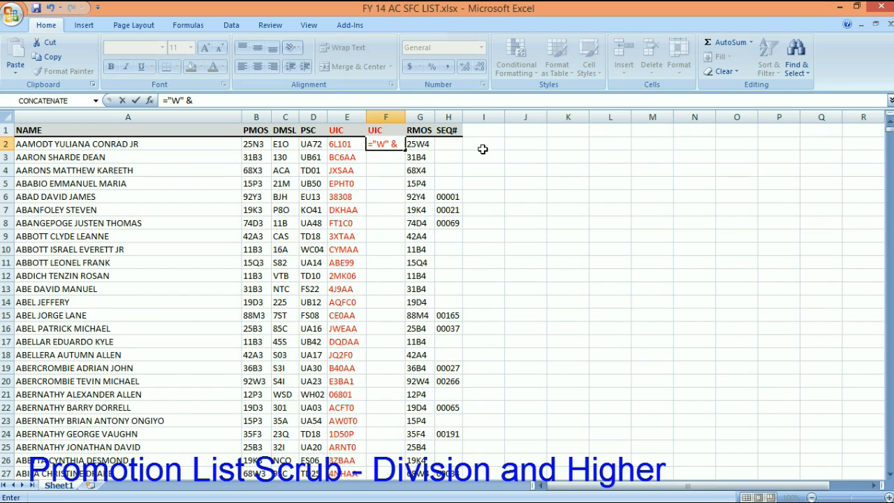
{"action": "left_click", "coordinate": [346, 144]}
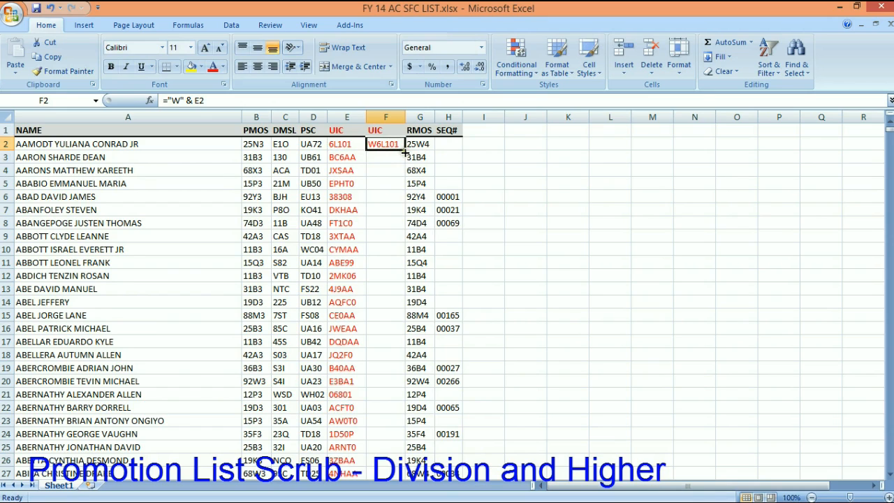
{"action": "left_click_drag", "start_coordinate": [404, 151], "coordinate": [404, 473]}
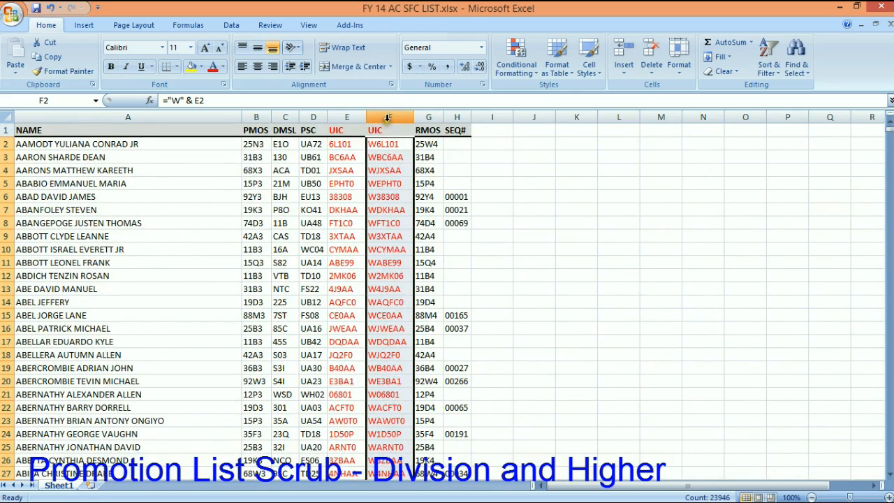
Step: Paste column F's W-prefixed codes as values into column G, then remove the helper columns
{"action": "right_click", "coordinate": [389, 116]}
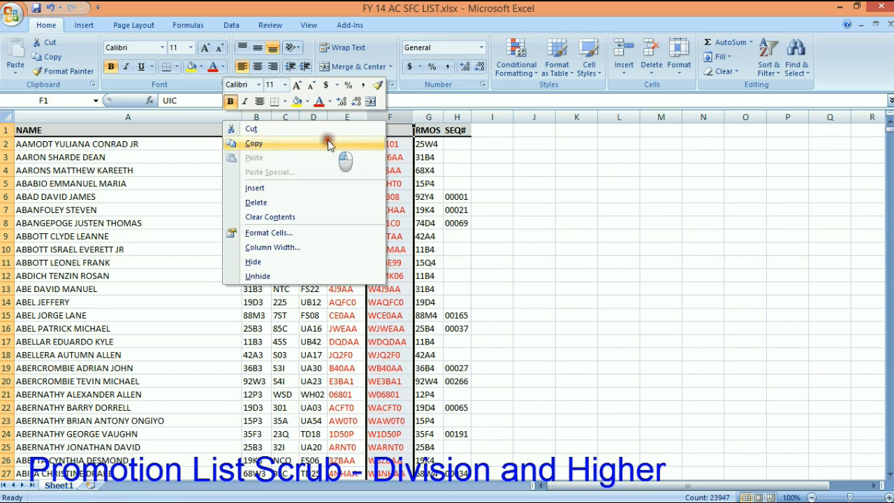
{"action": "left_click", "coordinate": [253, 144]}
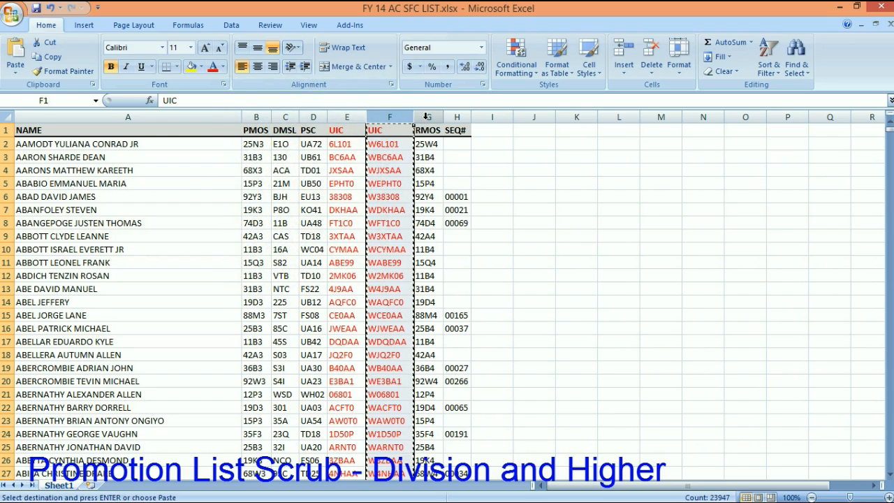
{"action": "right_click", "coordinate": [428, 117]}
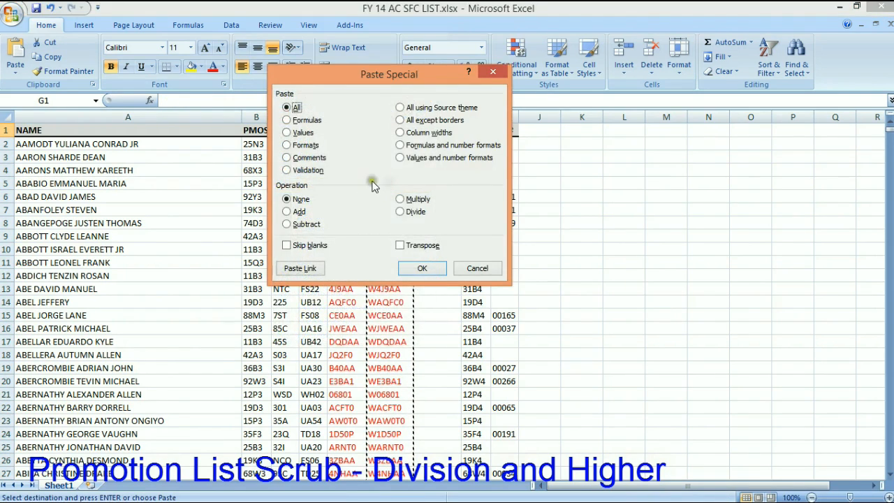
{"action": "left_click", "coordinate": [286, 132]}
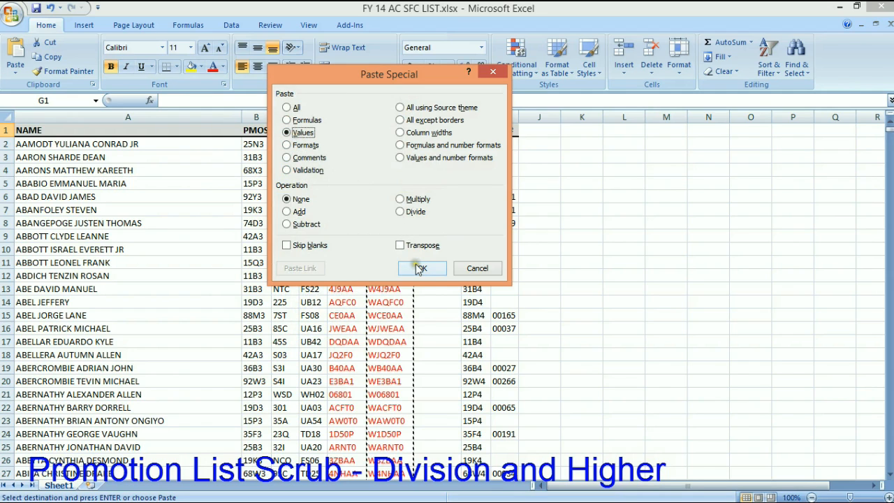
{"action": "left_click", "coordinate": [417, 268]}
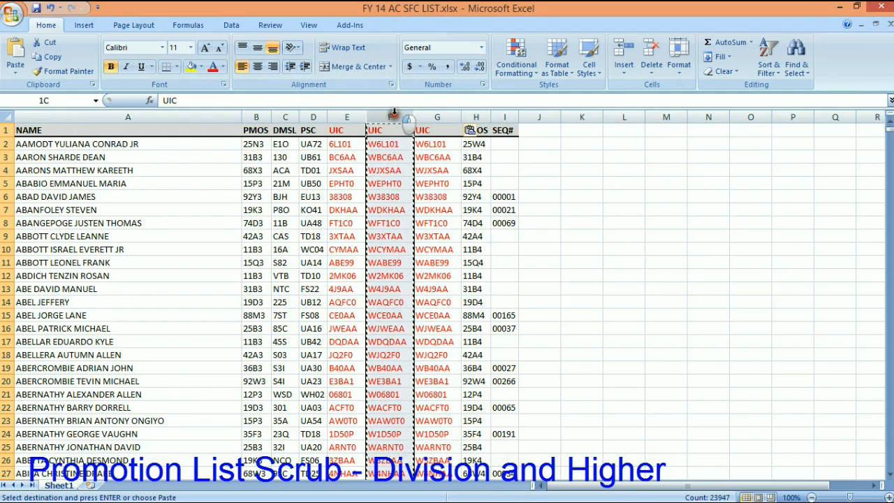
{"action": "right_click", "coordinate": [390, 117]}
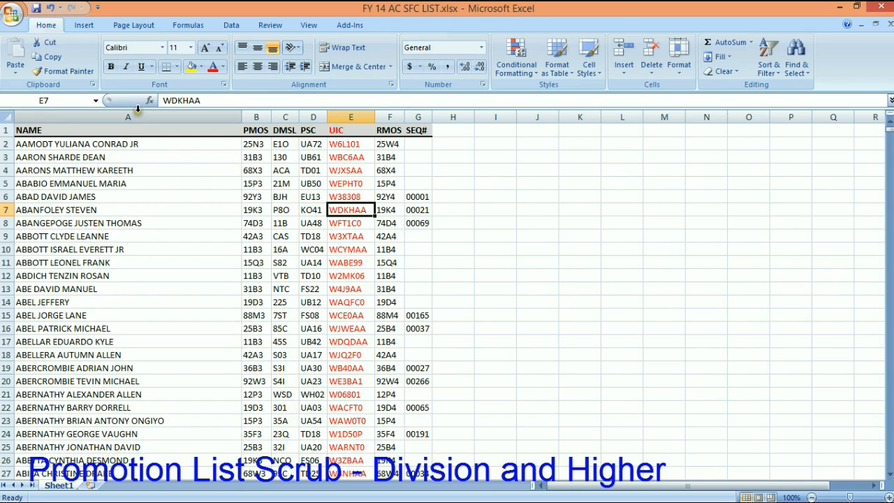
Step: Check the NAME and UIC columns in Excel, then switch to the Access window
{"action": "left_click", "coordinate": [128, 116]}
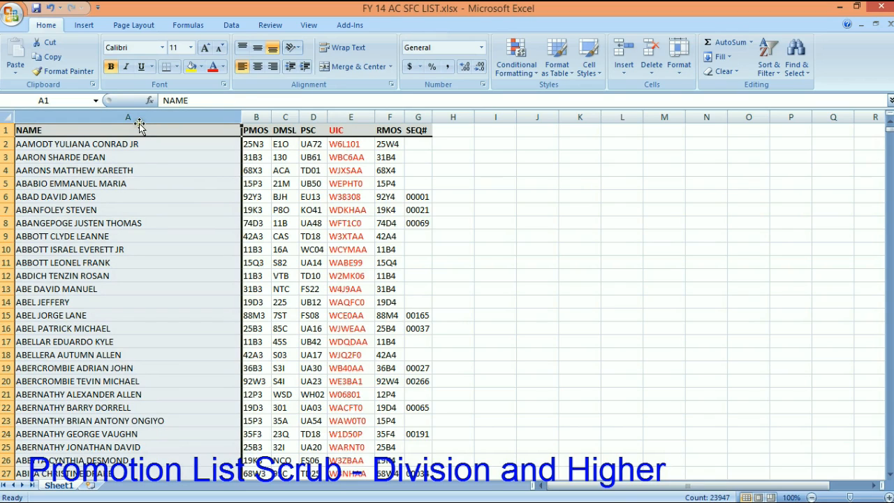
{"action": "scroll", "scroll_direction": "down", "scroll_amount": 3}
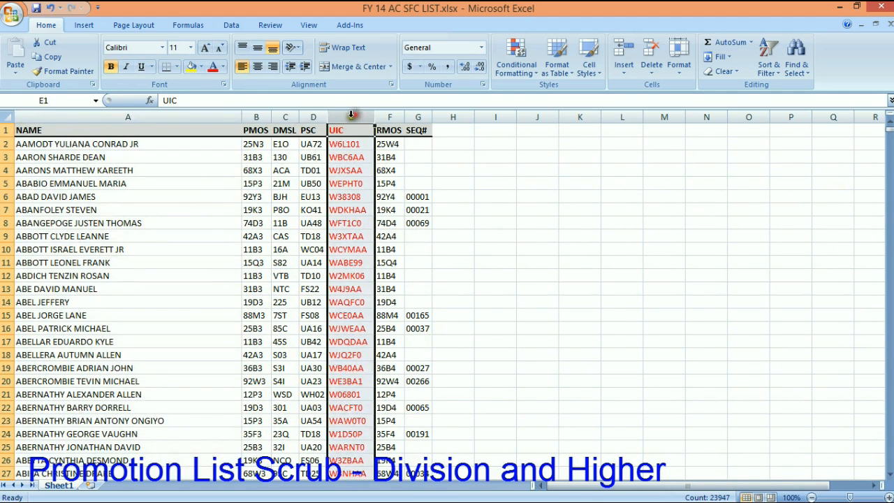
{"action": "left_click", "coordinate": [35, 7]}
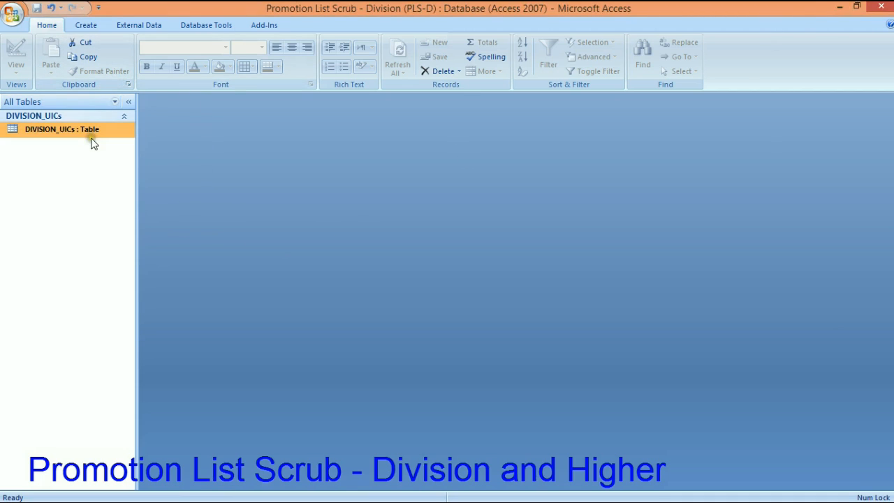
Step: Open the DIVISION_UICs table in Datasheet View from the navigation pane
{"action": "double_click", "coordinate": [62, 128]}
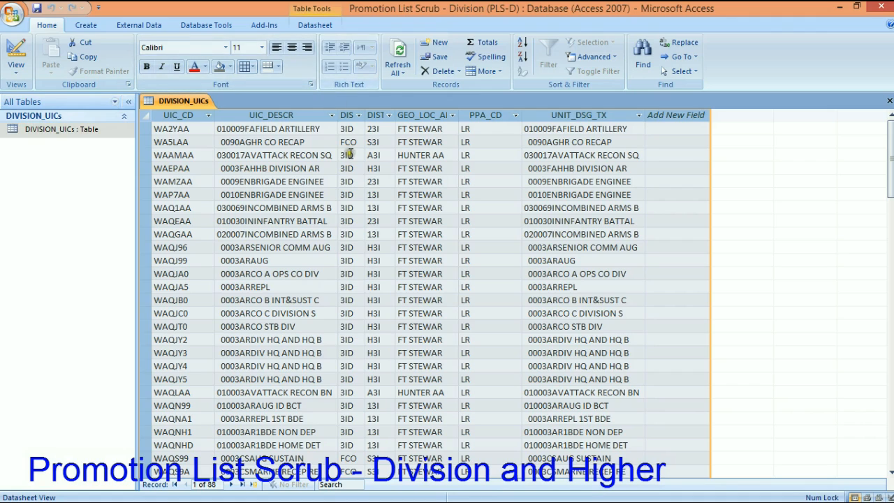
{"action": "mouse_move", "coordinate": [335, 187]}
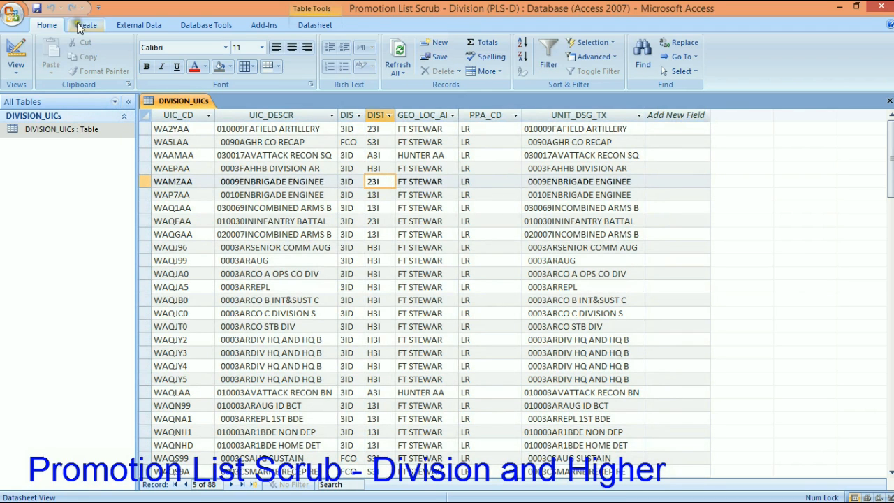
Step: Start an Excel import and choose the FY 14 AC SFC LIST workbook
{"action": "left_click", "coordinate": [138, 24]}
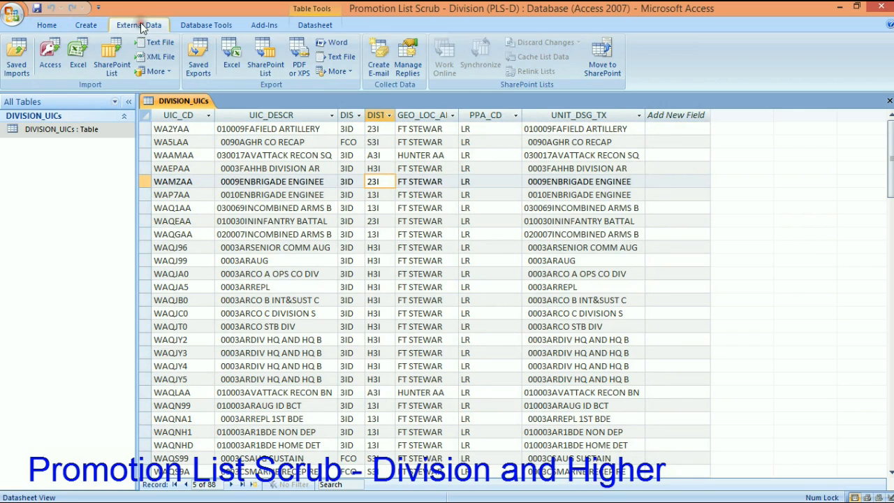
{"action": "left_click", "coordinate": [78, 53]}
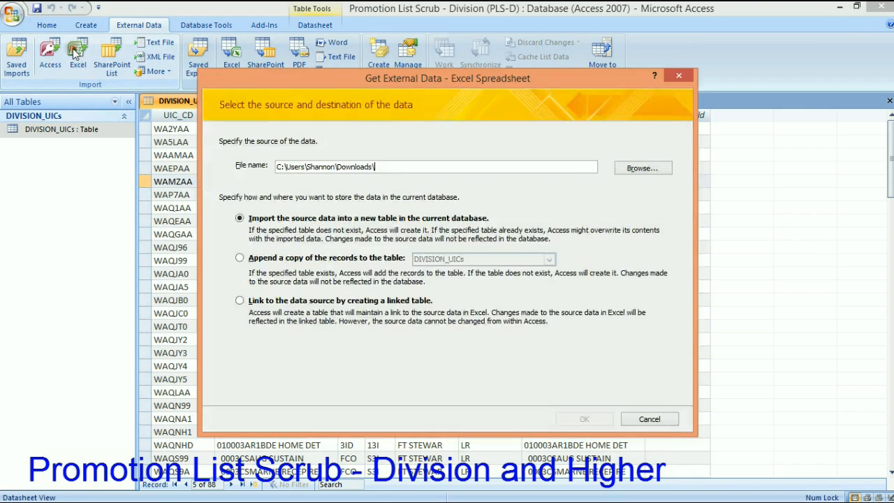
{"action": "left_click", "coordinate": [641, 167]}
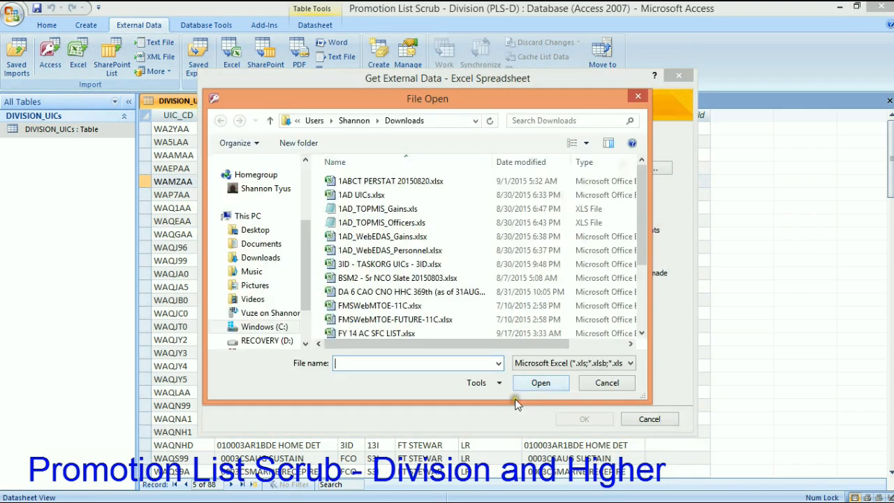
{"action": "left_click", "coordinate": [377, 330]}
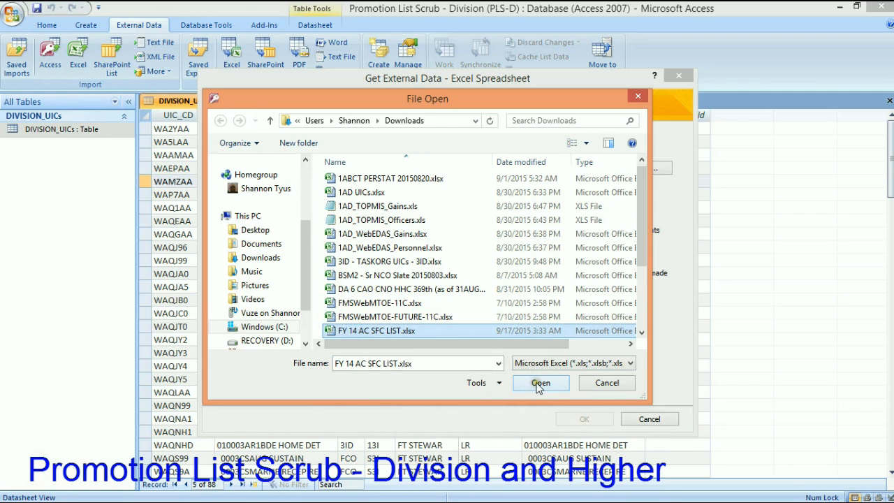
{"action": "left_click", "coordinate": [540, 383]}
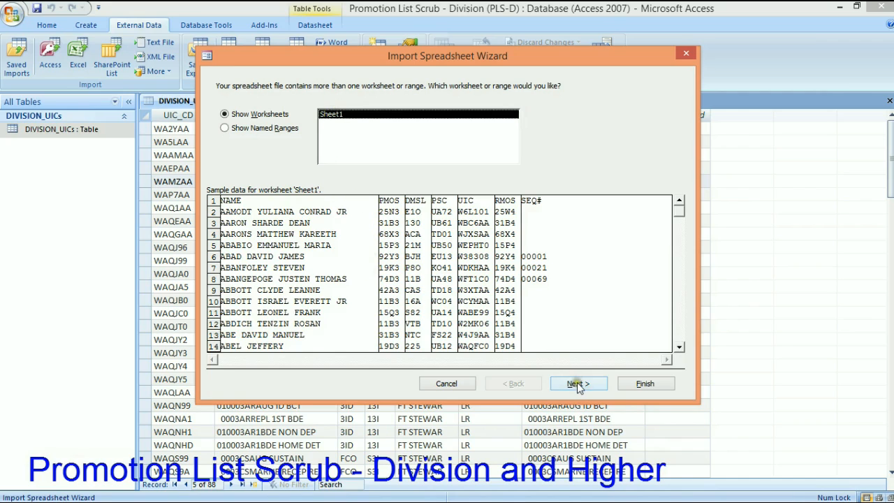
Step: Import Sheet1 with first-row headings and an automatic ID key as table FY_SFC_List
{"action": "left_click", "coordinate": [578, 384]}
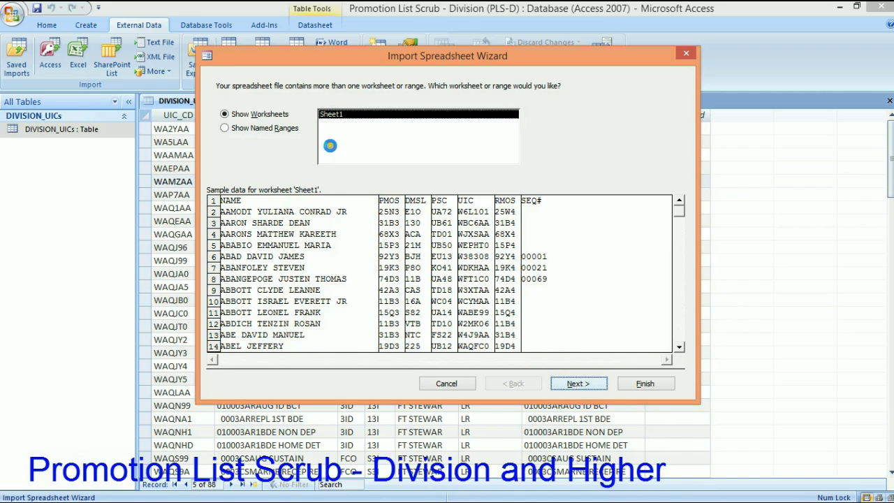
{"action": "left_click", "coordinate": [578, 383]}
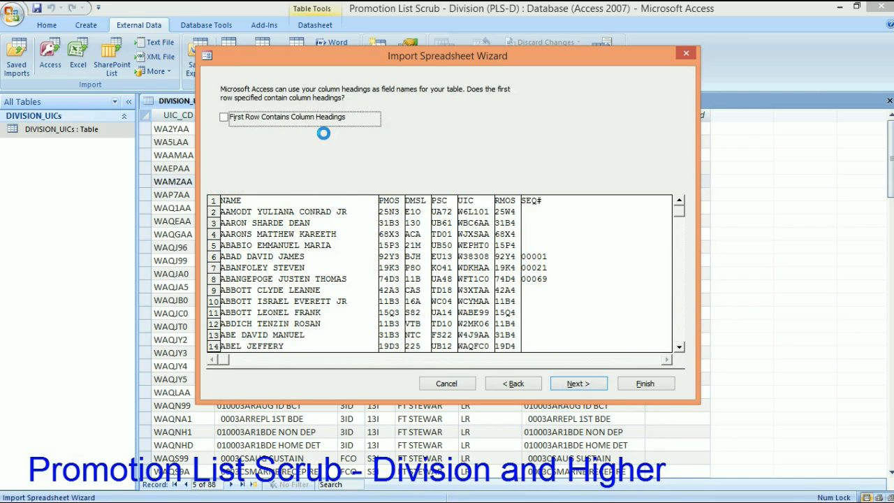
{"action": "left_click", "coordinate": [223, 117]}
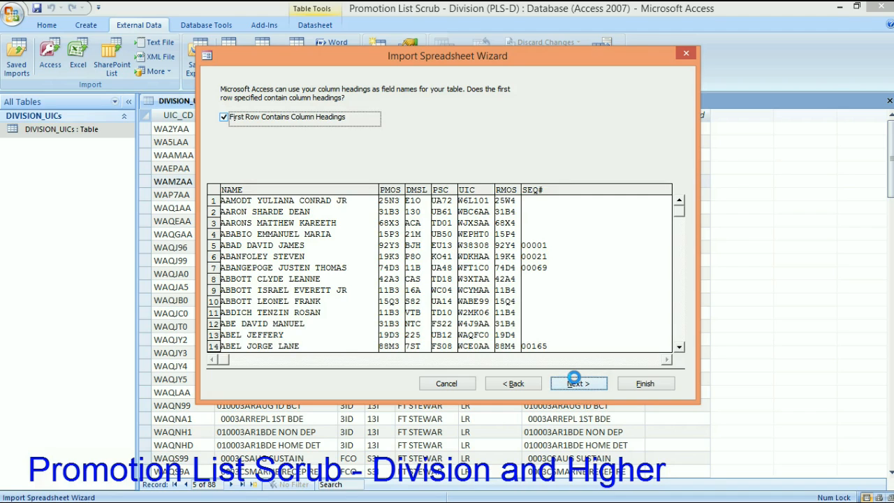
{"action": "left_click", "coordinate": [579, 382]}
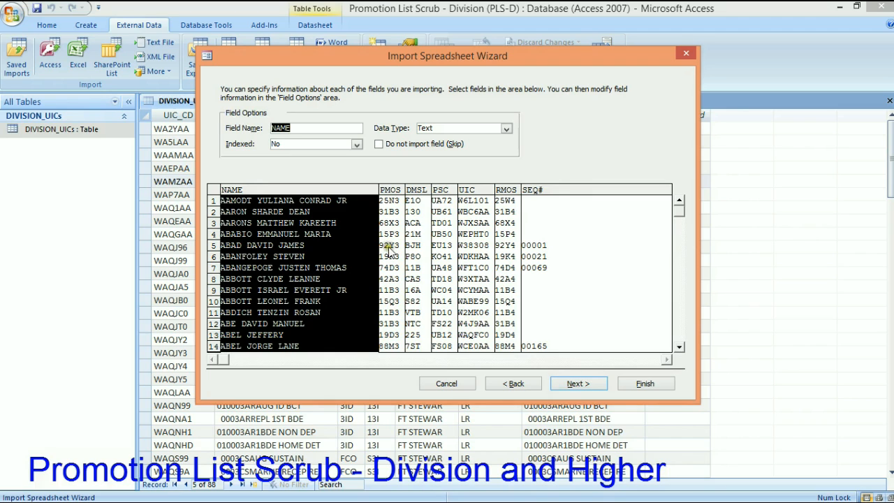
{"action": "left_click", "coordinate": [578, 383]}
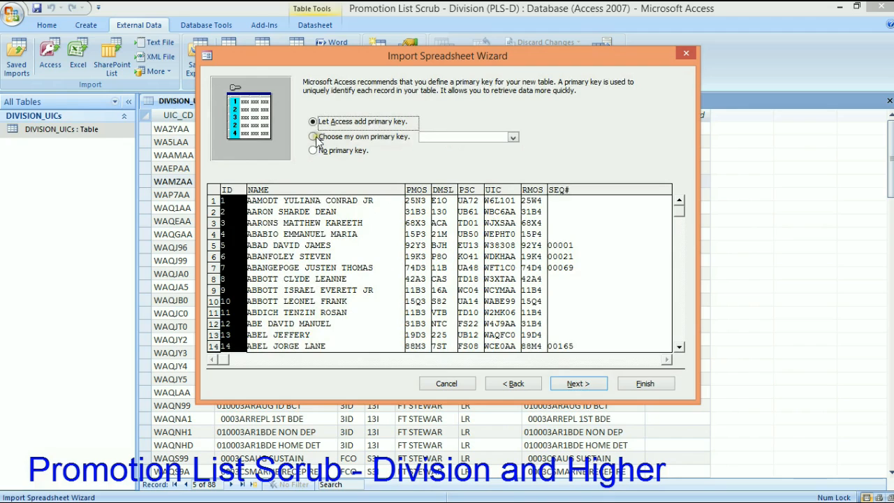
{"action": "left_click", "coordinate": [579, 382]}
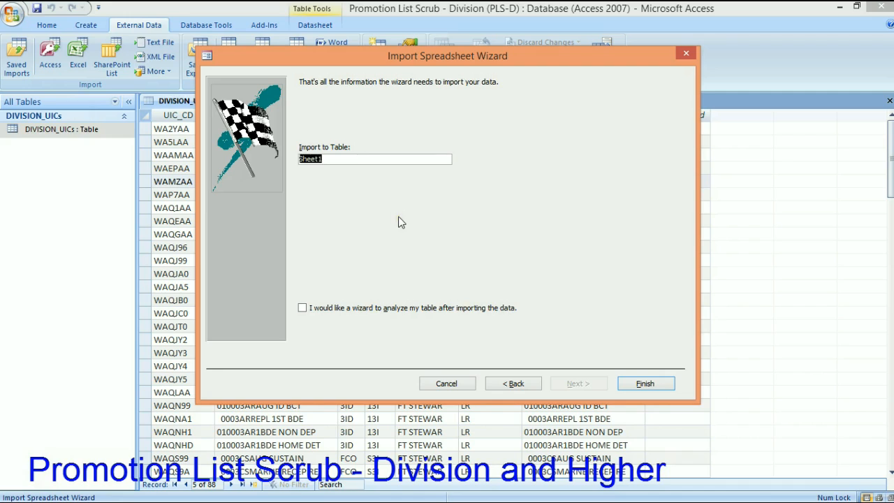
{"action": "type", "text": "FY_SFC"}
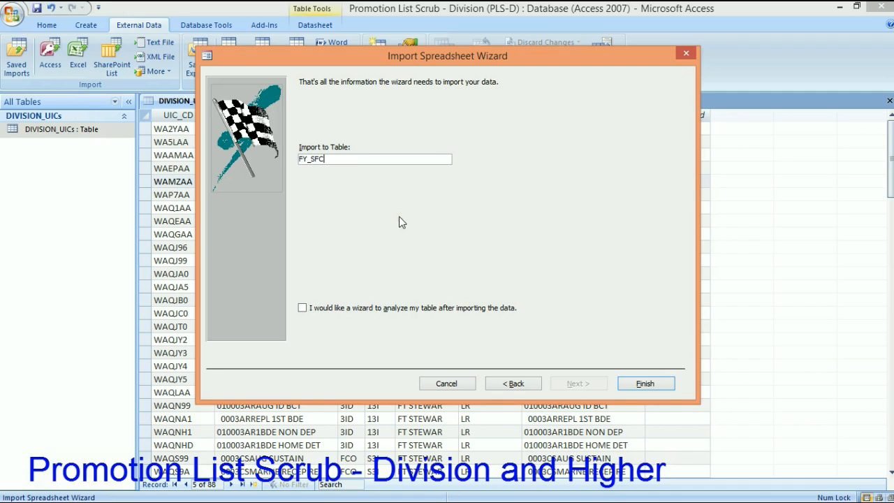
{"action": "type", "text": "_List"}
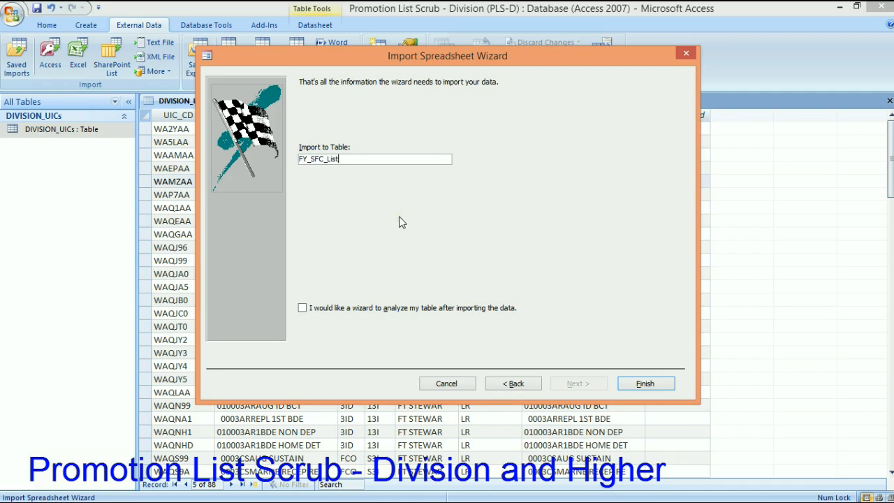
{"action": "left_click", "coordinate": [644, 382]}
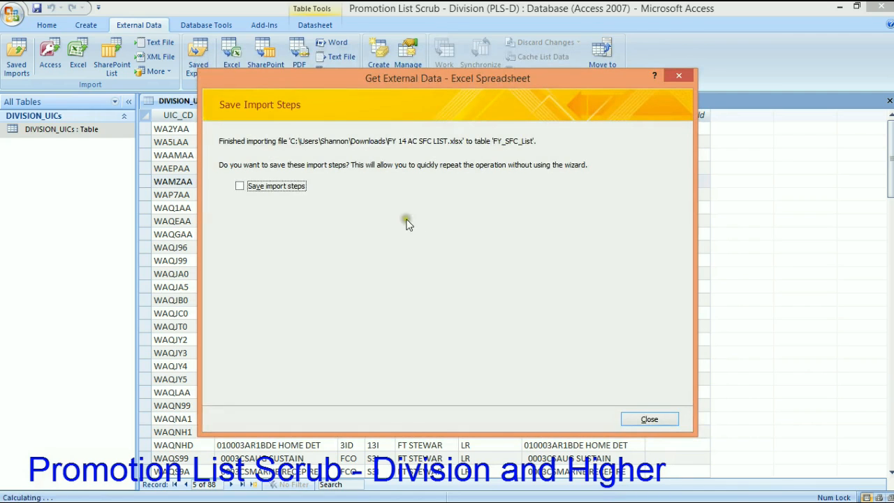
Step: Open the imported FY_SFC_List table, then close both tables, saving layout changes
{"action": "left_click", "coordinate": [648, 418]}
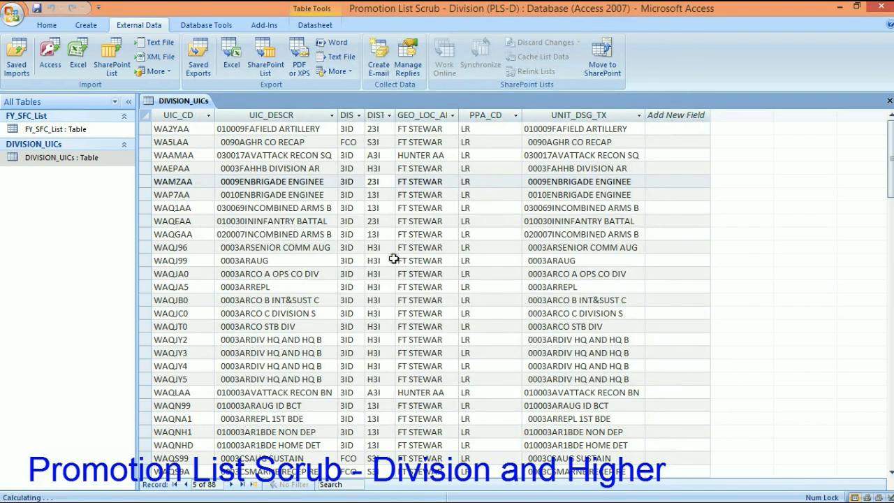
{"action": "left_click", "coordinate": [55, 129]}
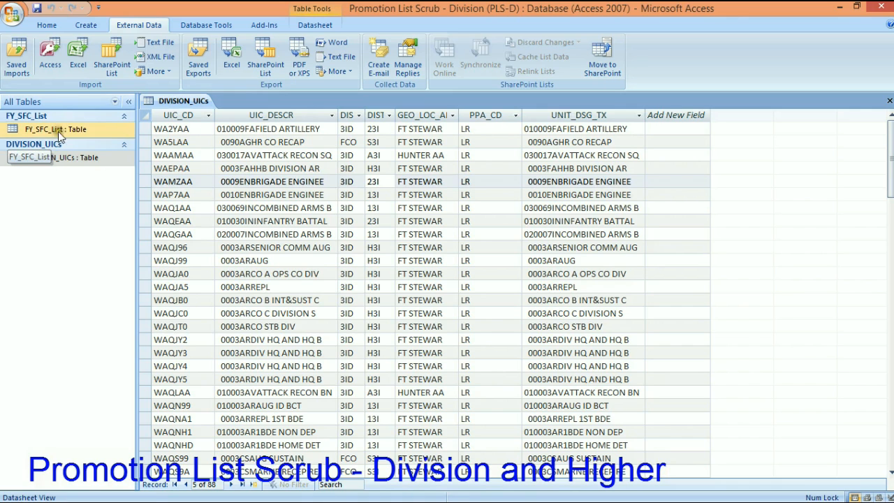
{"action": "double_click", "coordinate": [57, 129]}
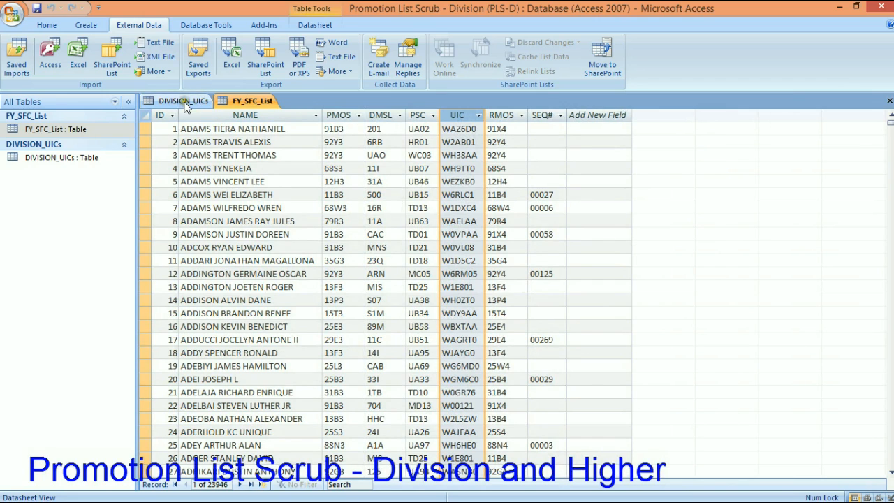
{"action": "left_click", "coordinate": [182, 101]}
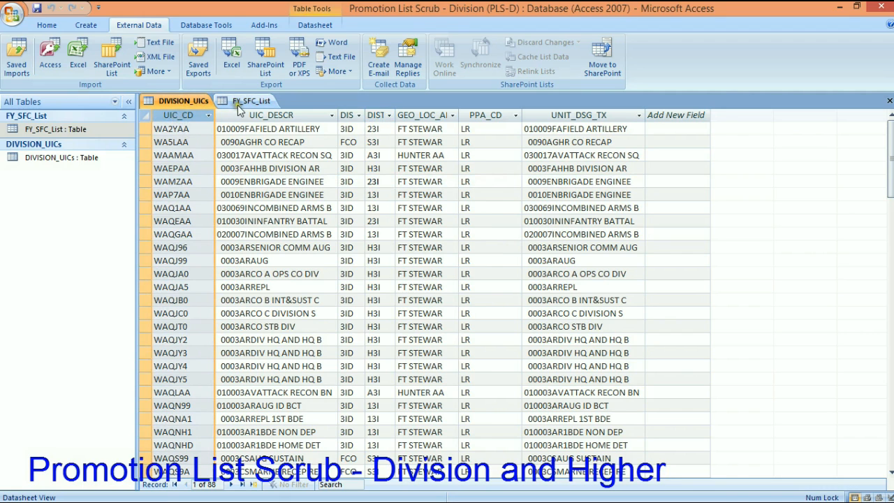
{"action": "left_click", "coordinate": [249, 100]}
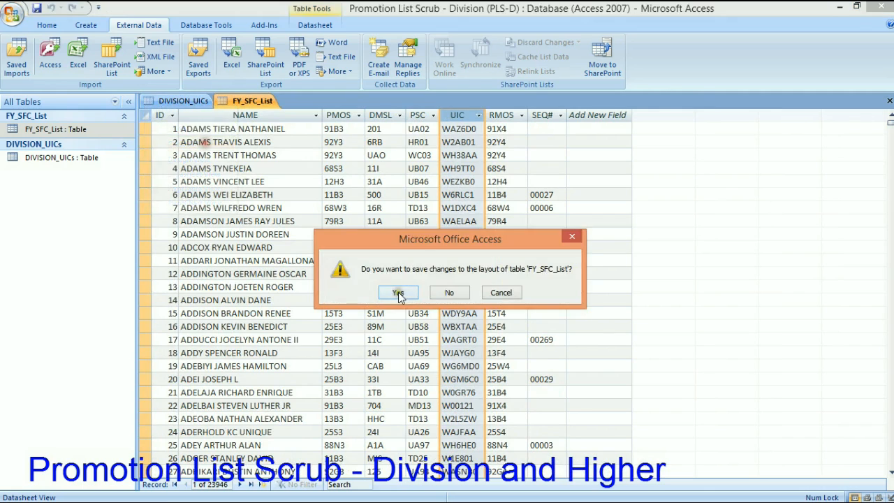
{"action": "left_click", "coordinate": [399, 292]}
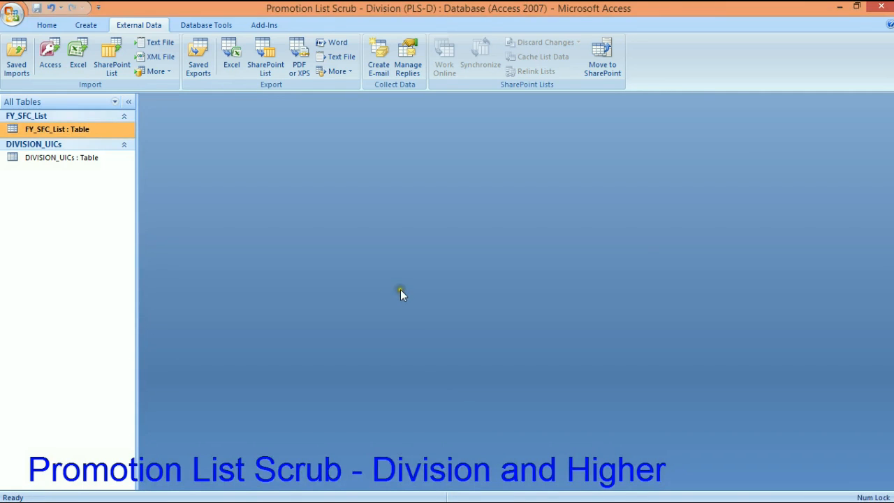
Step: Start a new Query Design and add the FY_SFC_List table
{"action": "left_click", "coordinate": [86, 24]}
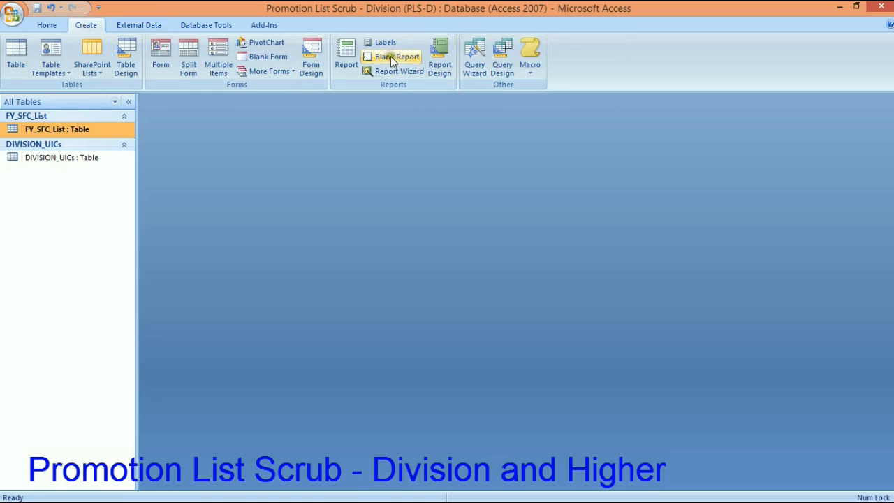
{"action": "left_click", "coordinate": [502, 56]}
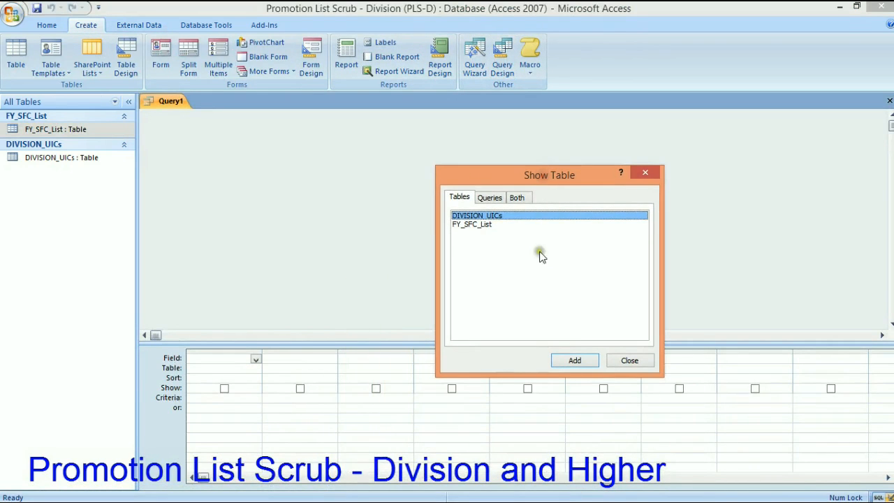
{"action": "left_click", "coordinate": [472, 225]}
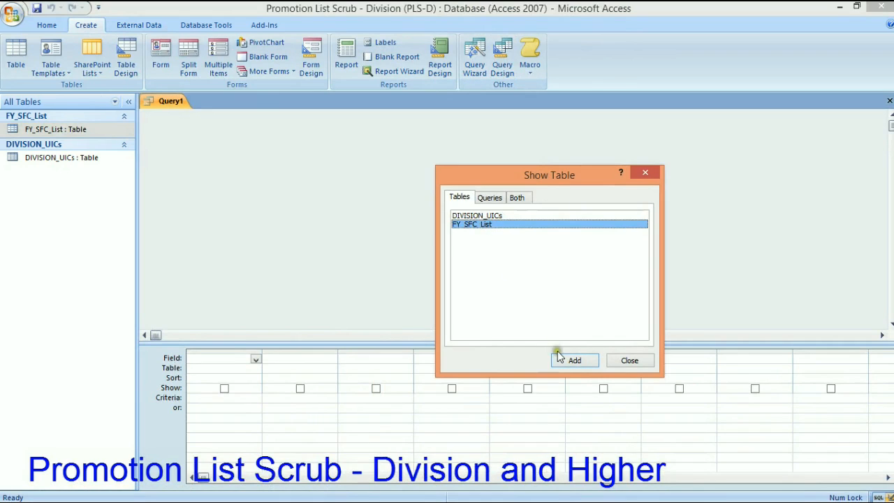
{"action": "left_click", "coordinate": [575, 361]}
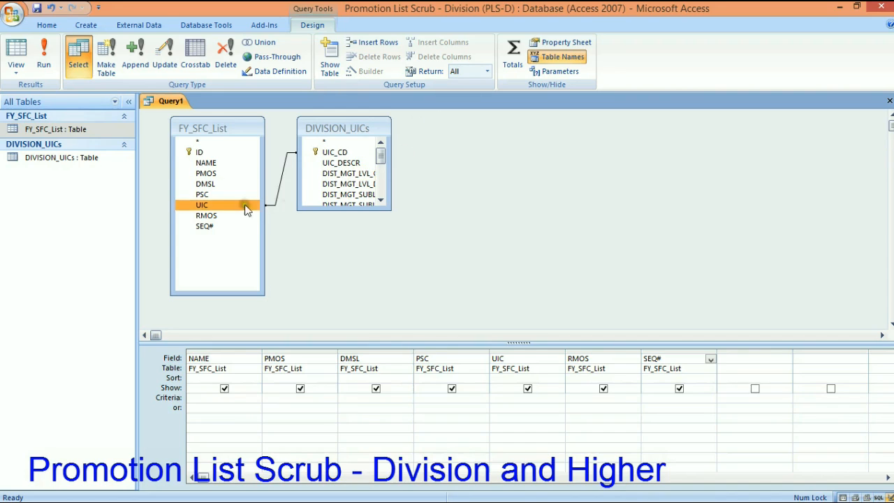
Step: Link FY_SFC_List's UIC field to the DIVISION_UICs table for the join
{"action": "left_click", "coordinate": [335, 152]}
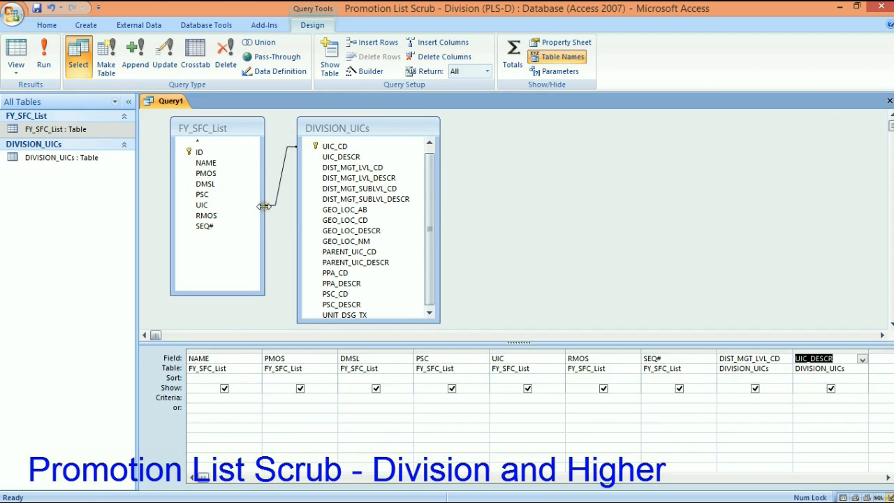
{"action": "left_click", "coordinate": [202, 204]}
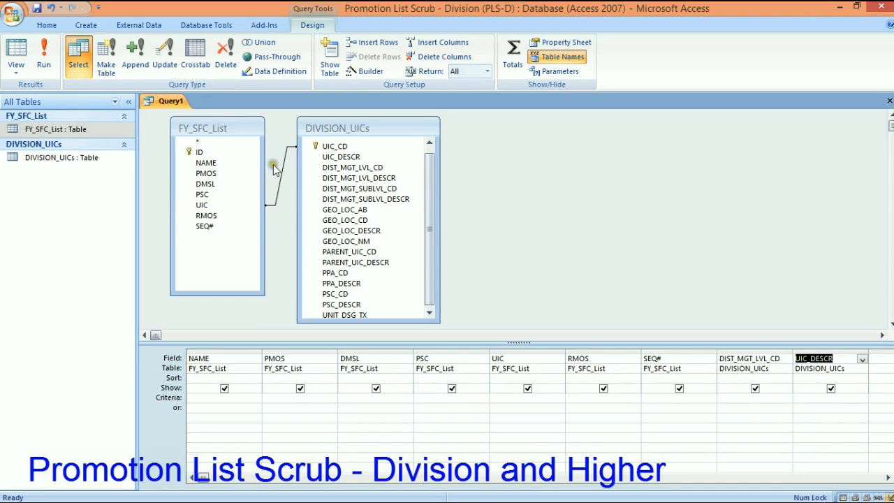
{"action": "left_click", "coordinate": [201, 194]}
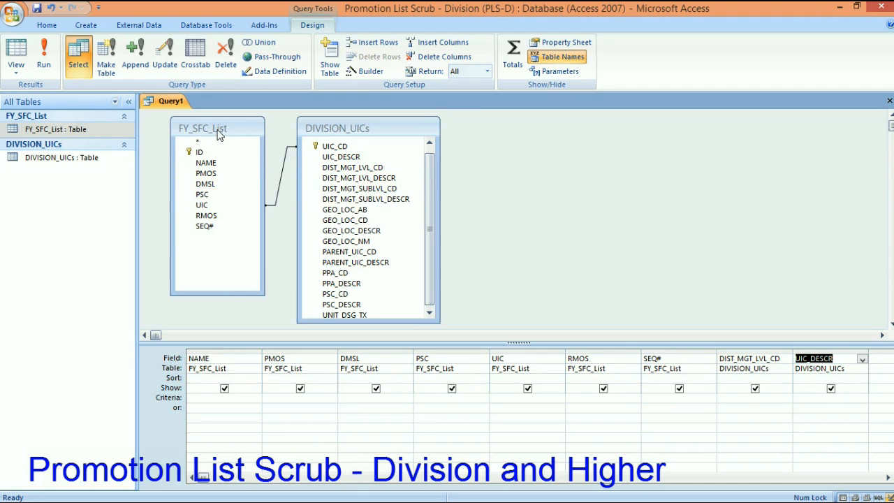
{"action": "left_click", "coordinate": [203, 204]}
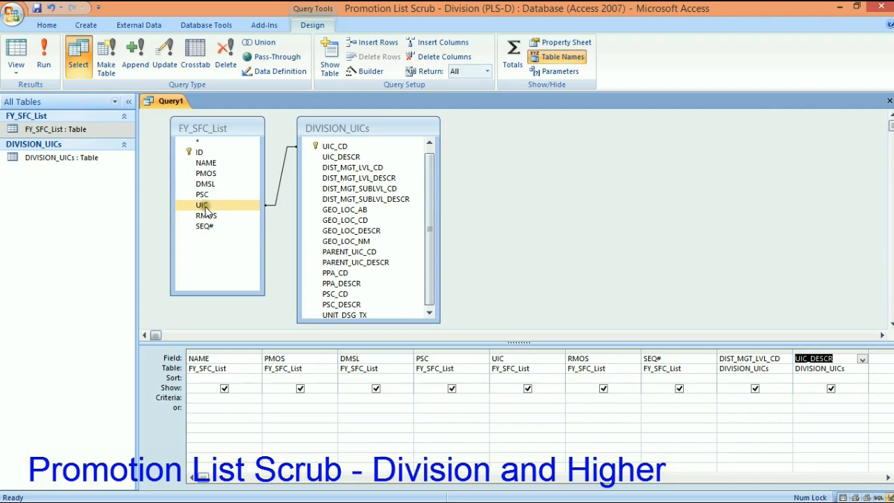
{"action": "left_click", "coordinate": [334, 146]}
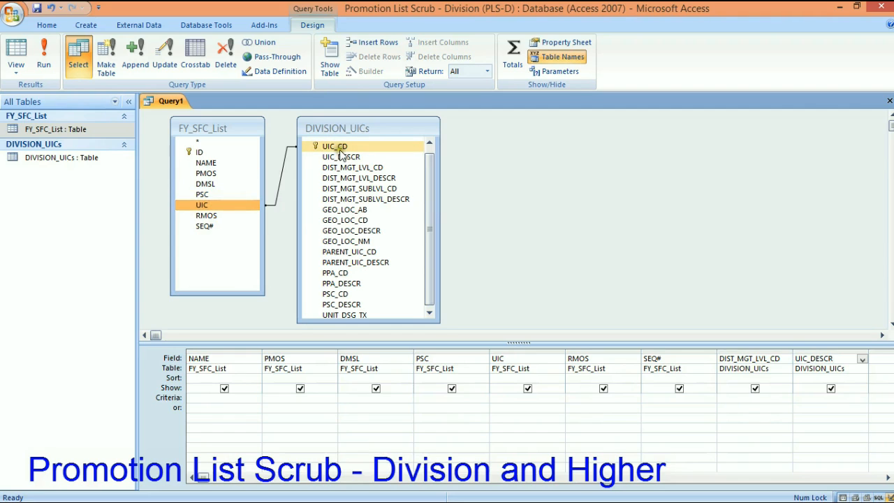
{"action": "mouse_move", "coordinate": [342, 150]}
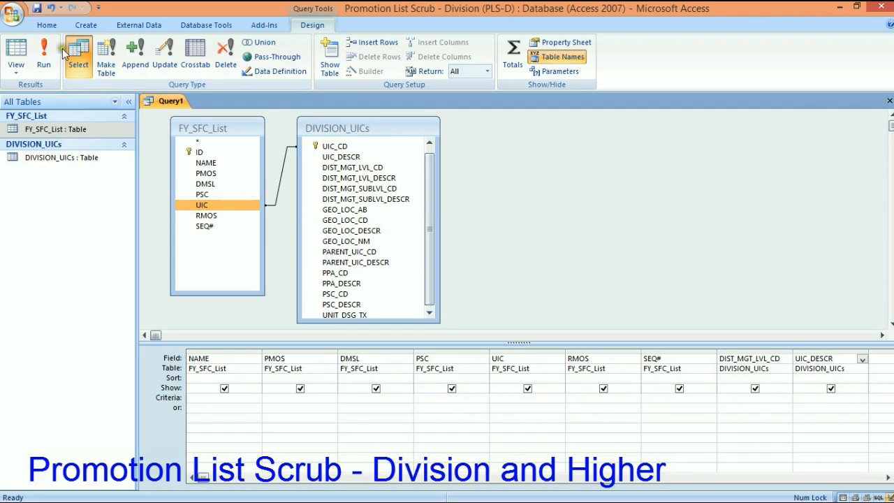
{"action": "left_click", "coordinate": [44, 56]}
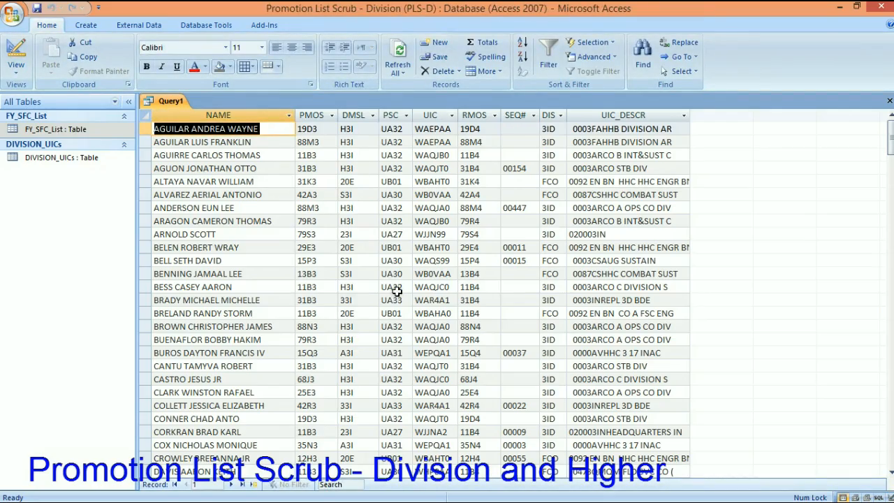
{"action": "scroll", "scroll_direction": "down", "scroll_amount": 3}
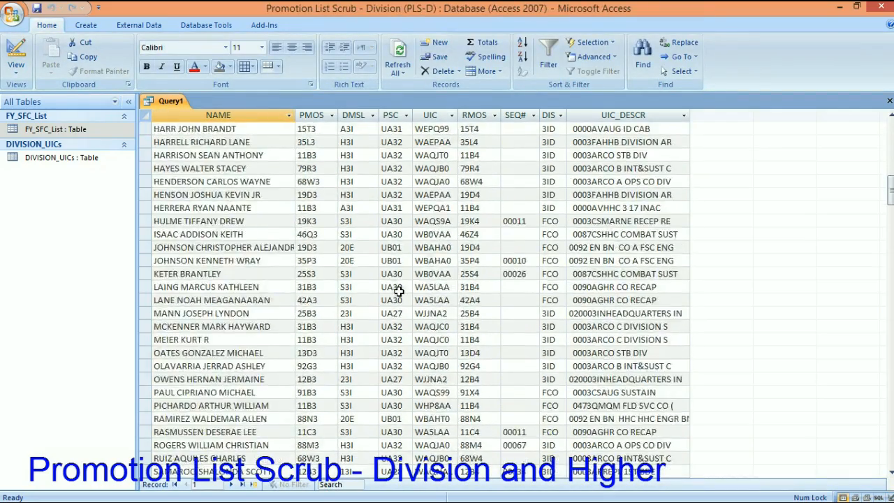
{"action": "scroll", "scroll_direction": "down", "scroll_amount": 3}
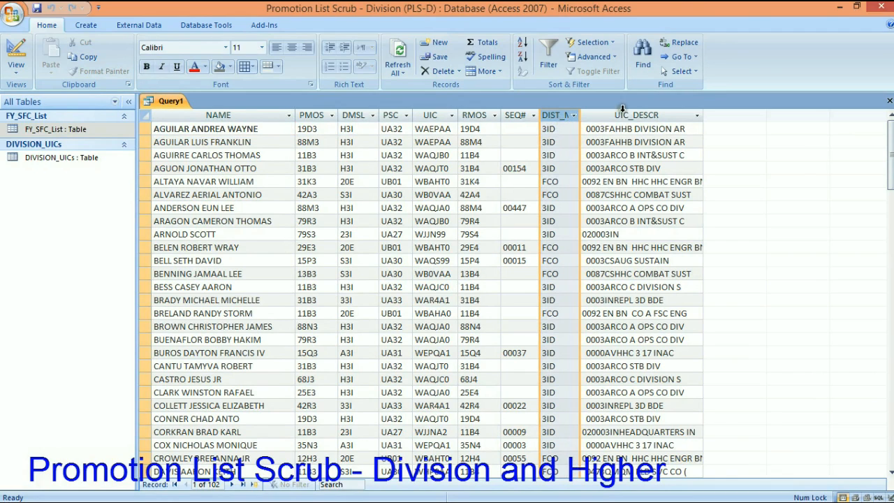
{"action": "left_click", "coordinate": [636, 115]}
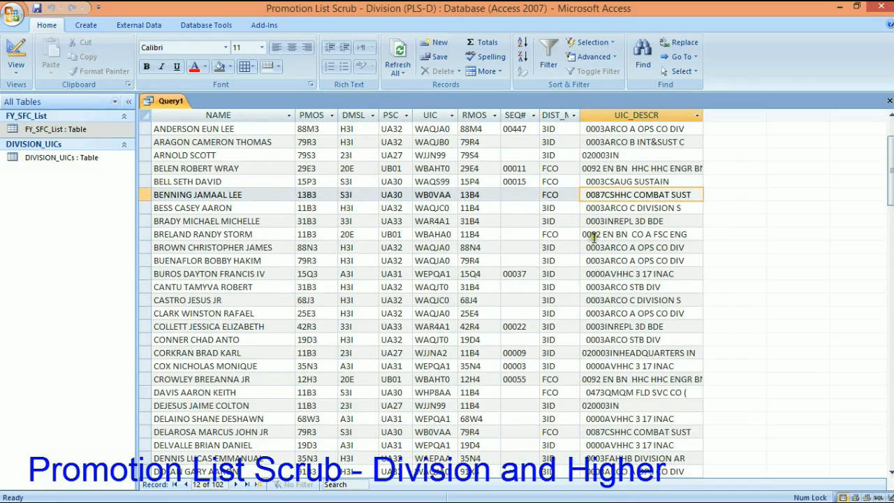
{"action": "scroll", "scroll_direction": "down", "scroll_amount": 3}
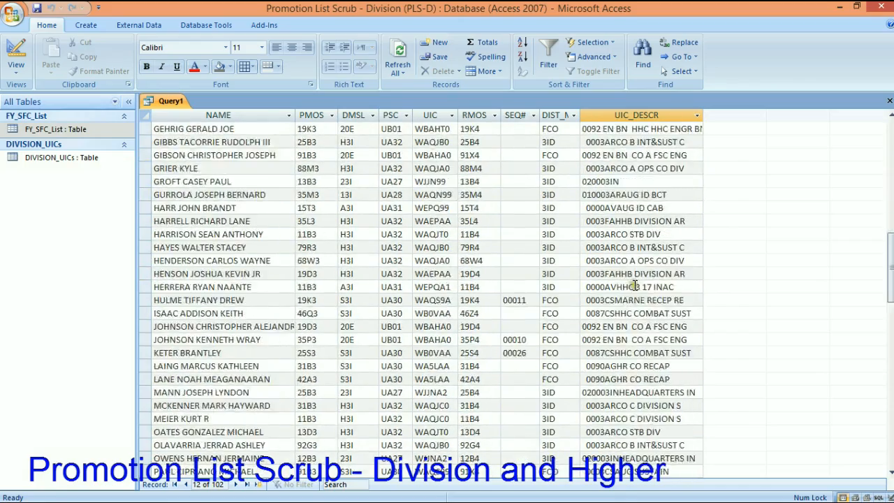
{"action": "scroll", "scroll_direction": "down", "scroll_amount": 3}
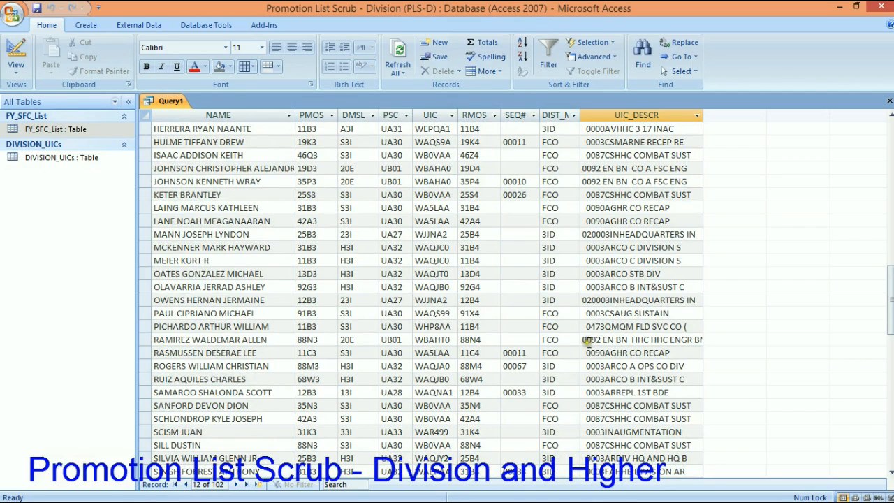
{"action": "mouse_move", "coordinate": [608, 328]}
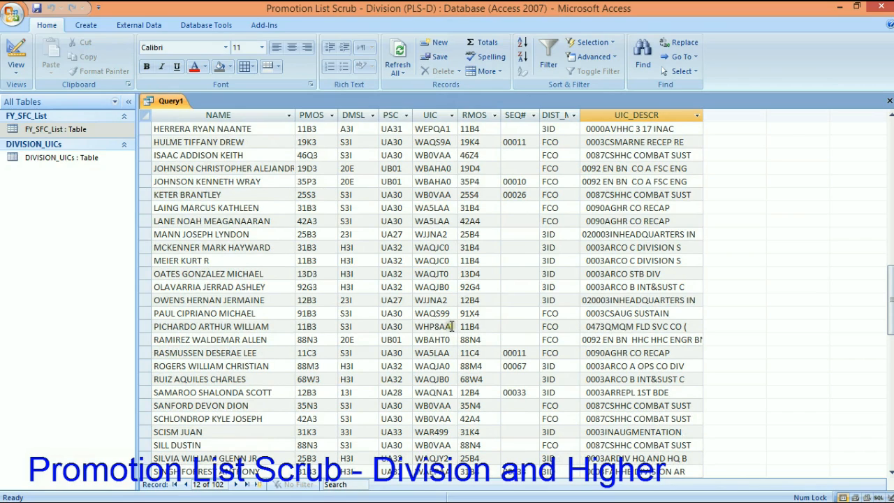
{"action": "left_click", "coordinate": [433, 326]}
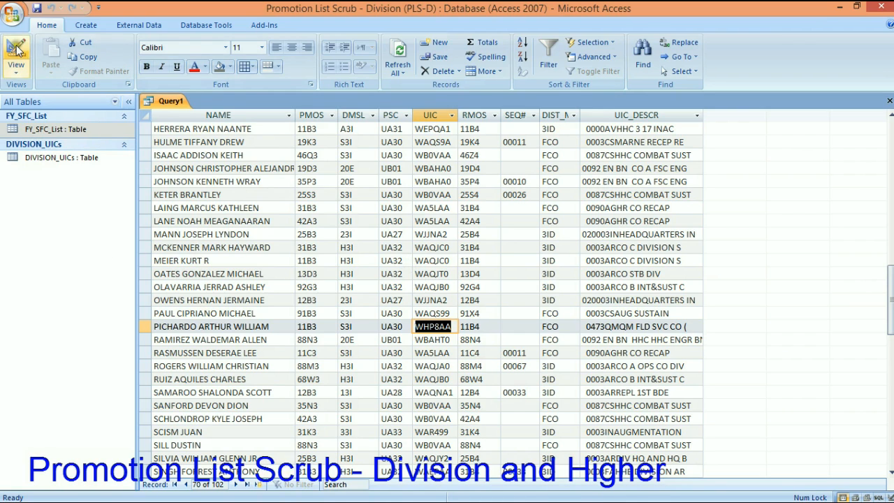
{"action": "left_click", "coordinate": [16, 56]}
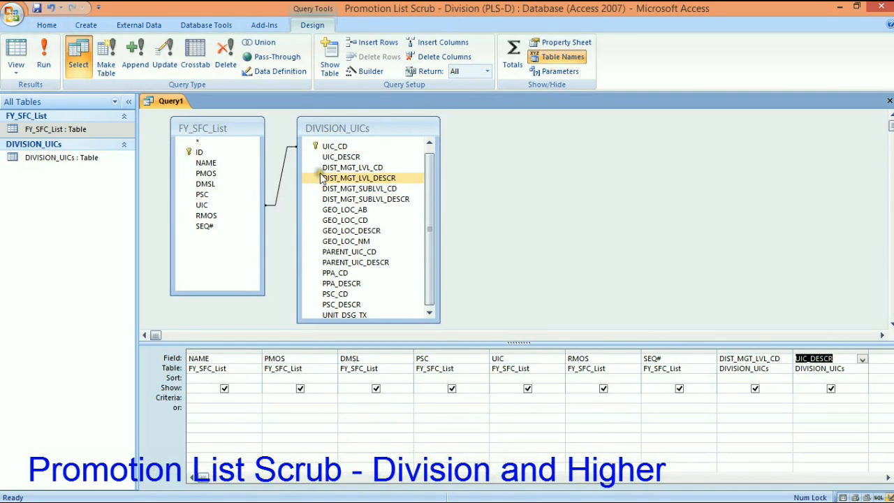
Step: Review the UIC join in Query Design and run the query
{"action": "left_click", "coordinate": [352, 167]}
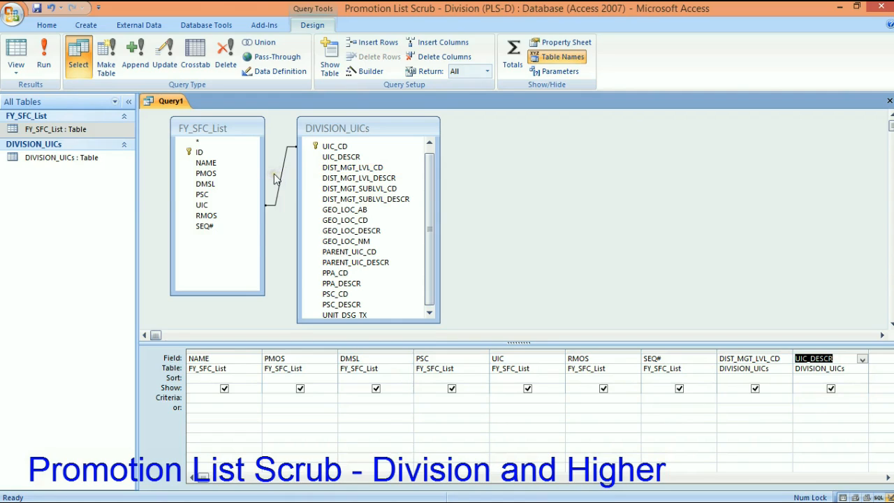
{"action": "mouse_move", "coordinate": [290, 178]}
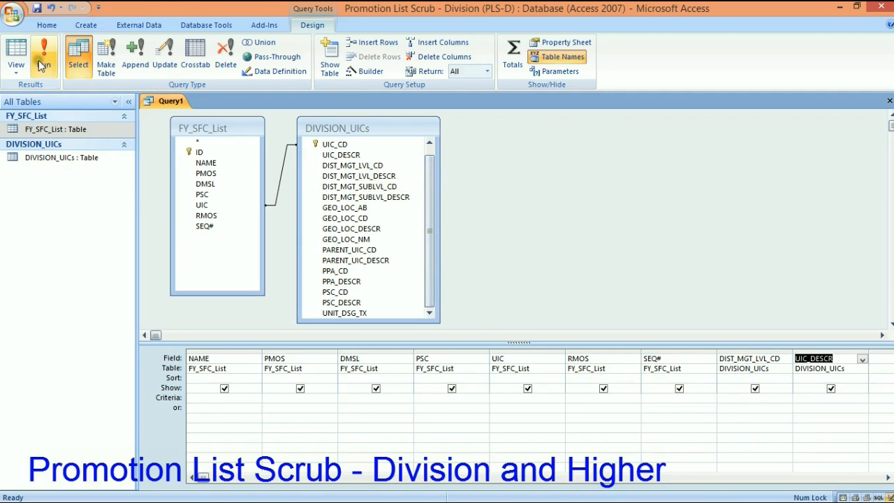
{"action": "left_click", "coordinate": [46, 56]}
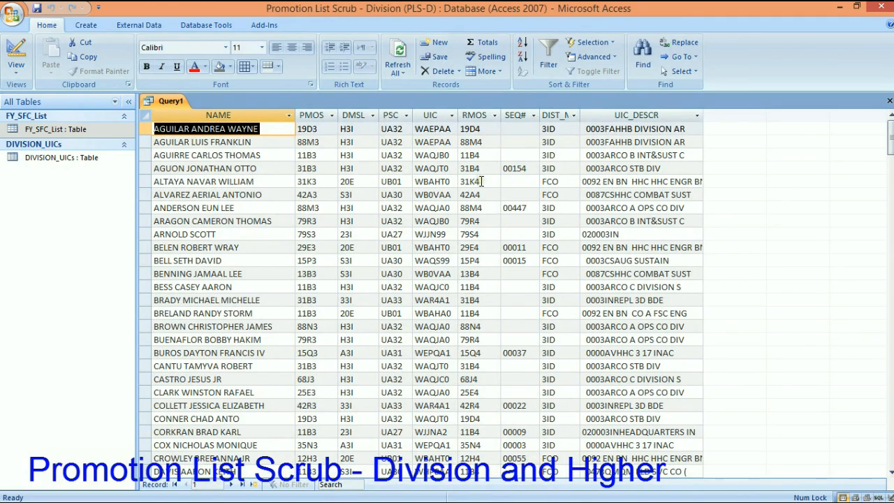